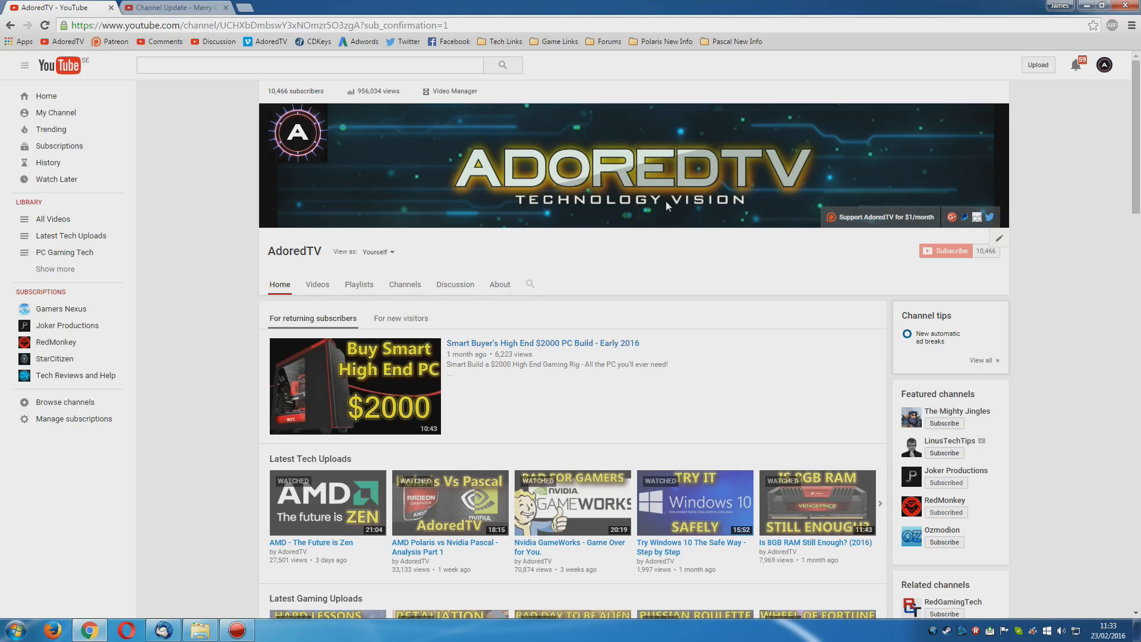
pyautogui.moveTo(555, 294)
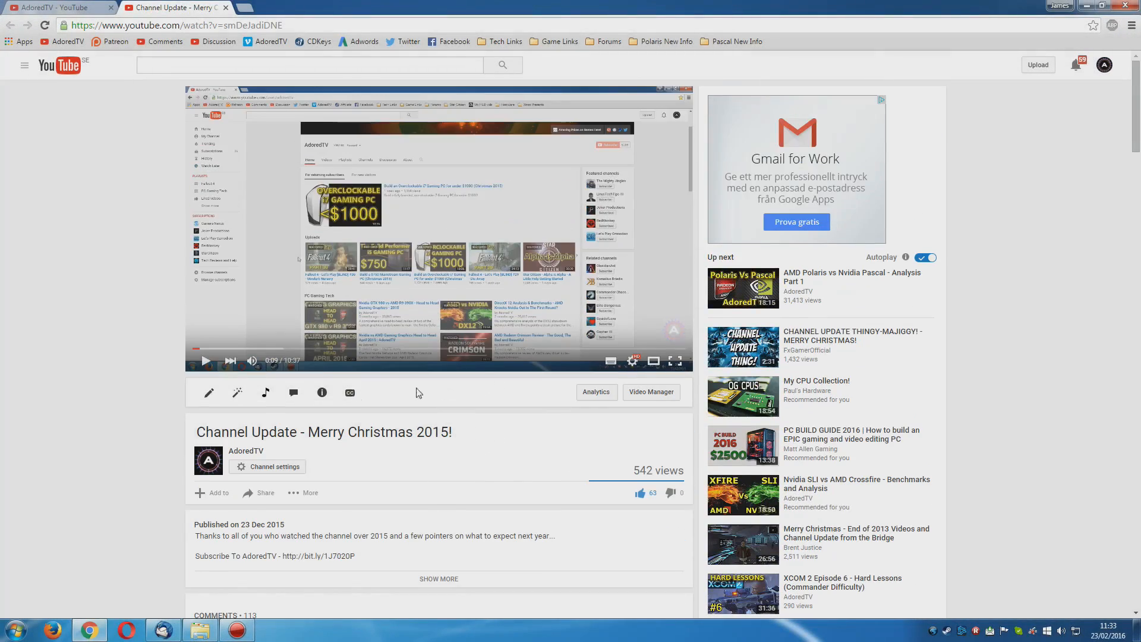
# Scroll the Merry Christmas 2015 channel update page down to its comments section.
pyautogui.scroll(-3)
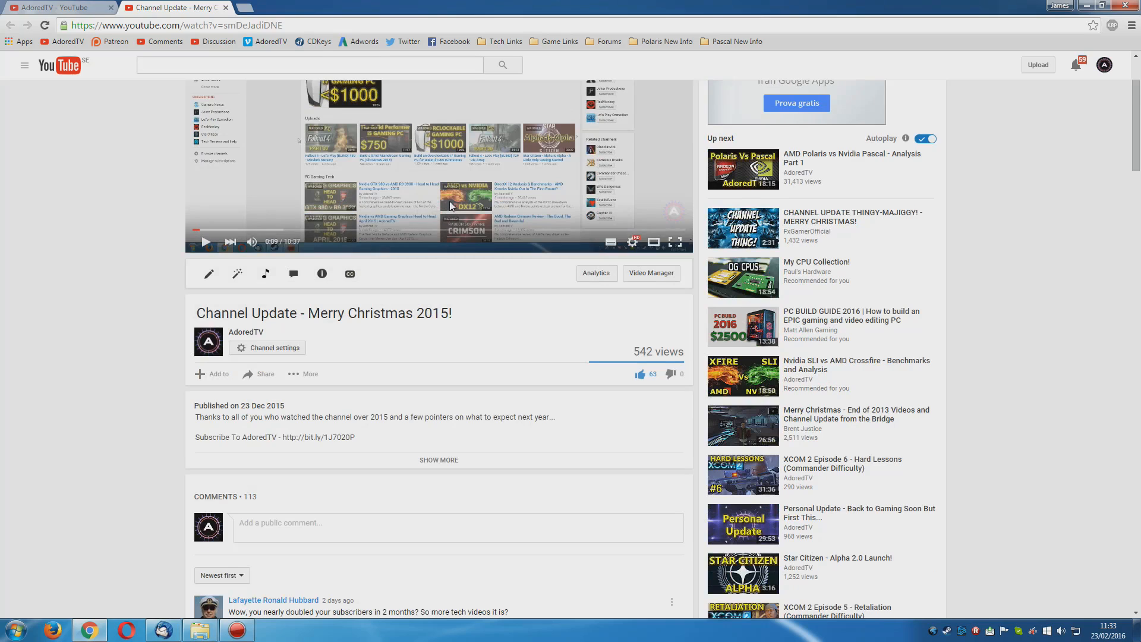
pyautogui.scroll(-3)
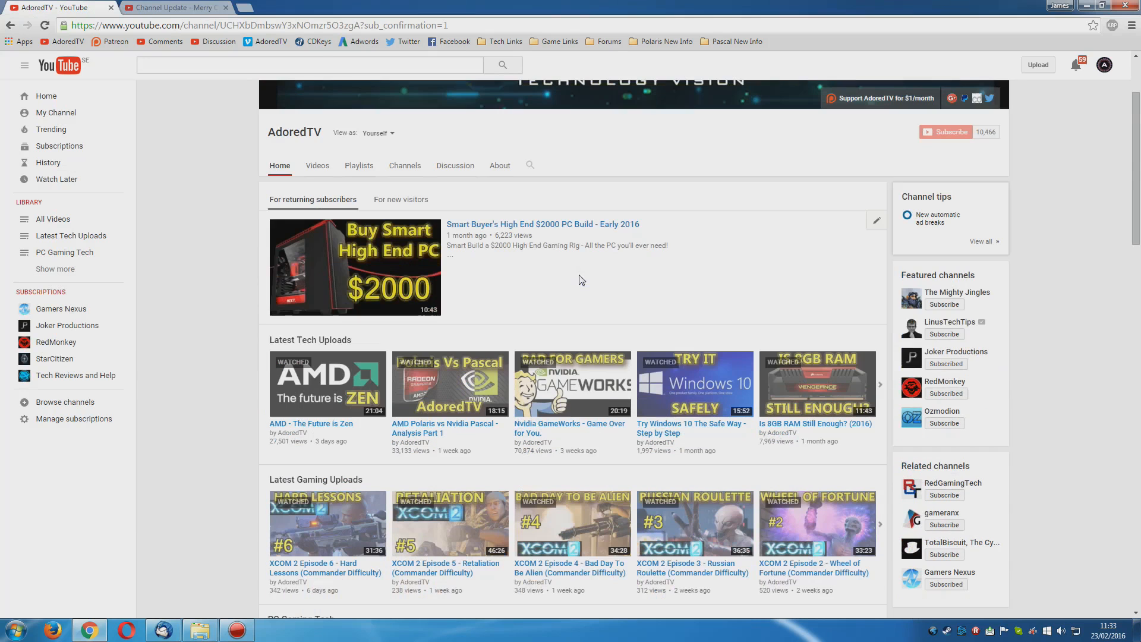
pyautogui.moveTo(315, 404)
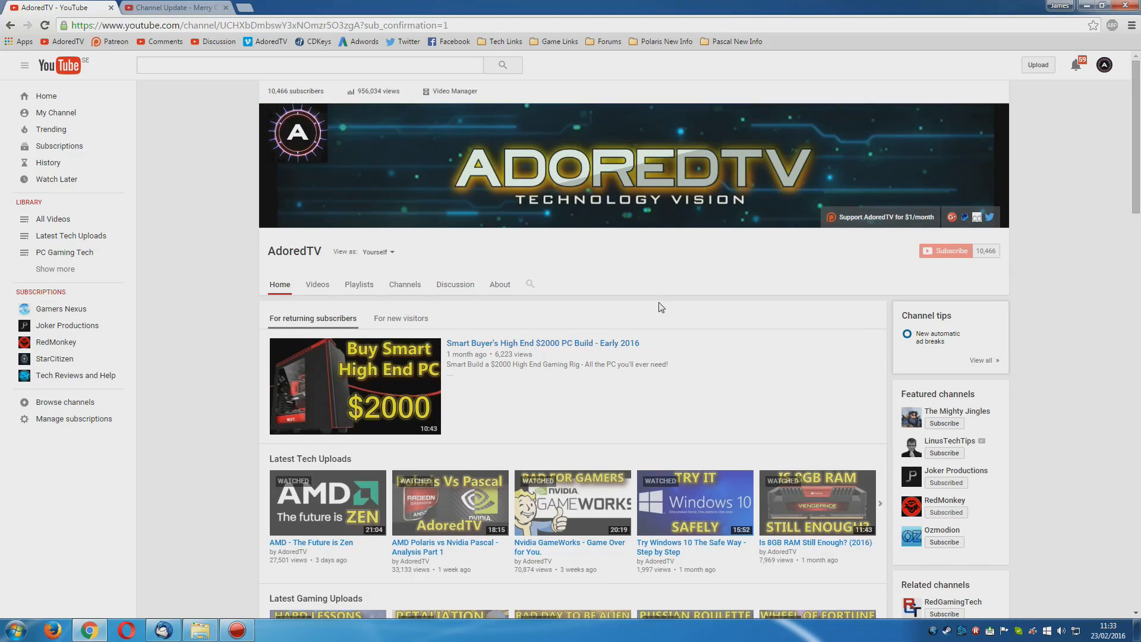
pyautogui.scroll(-3)
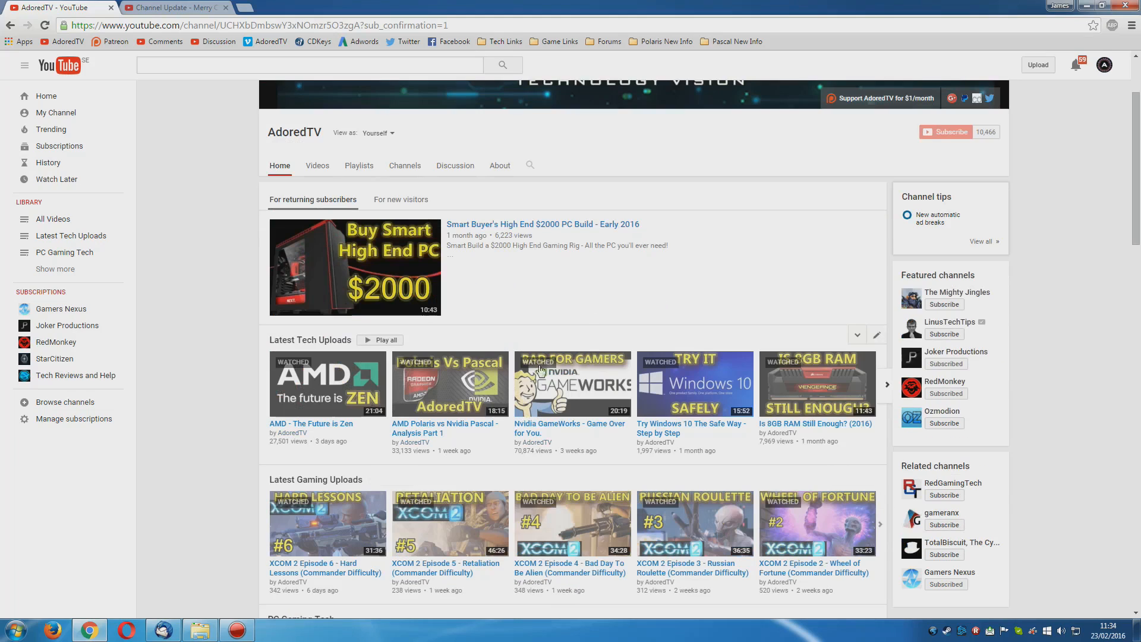
pyautogui.moveTo(604, 325)
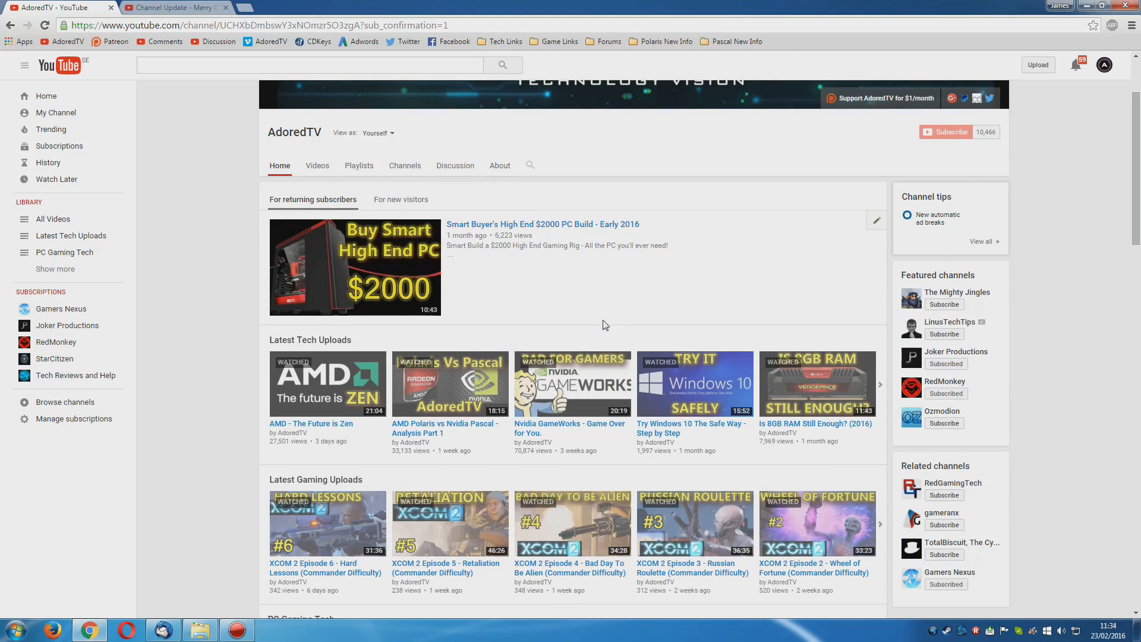
pyautogui.scroll(-3)
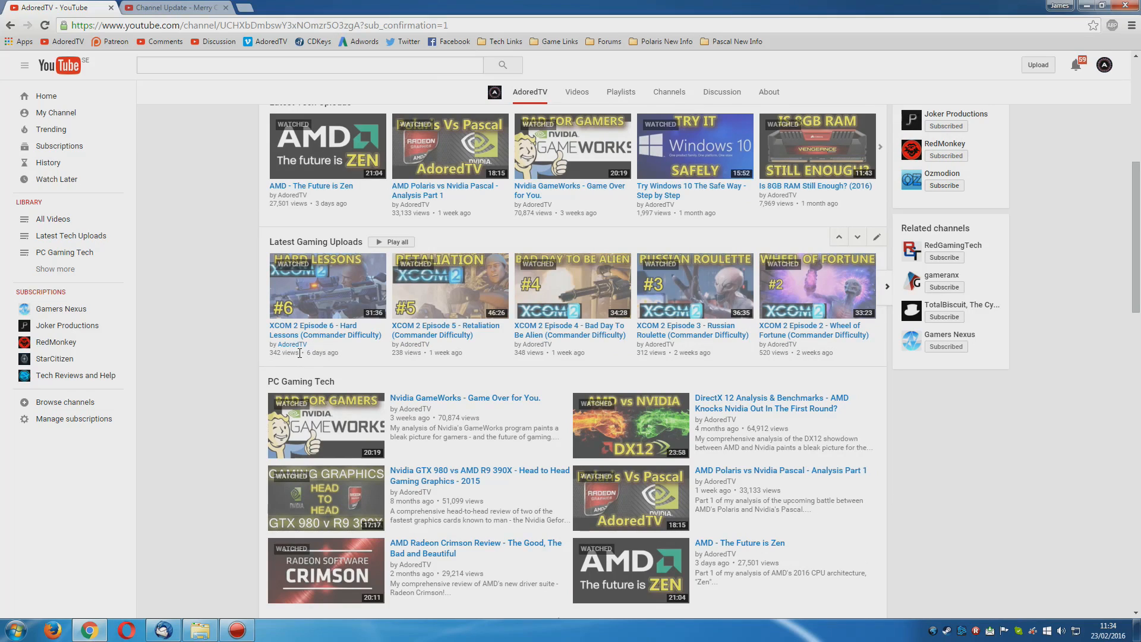
pyautogui.moveTo(564, 305)
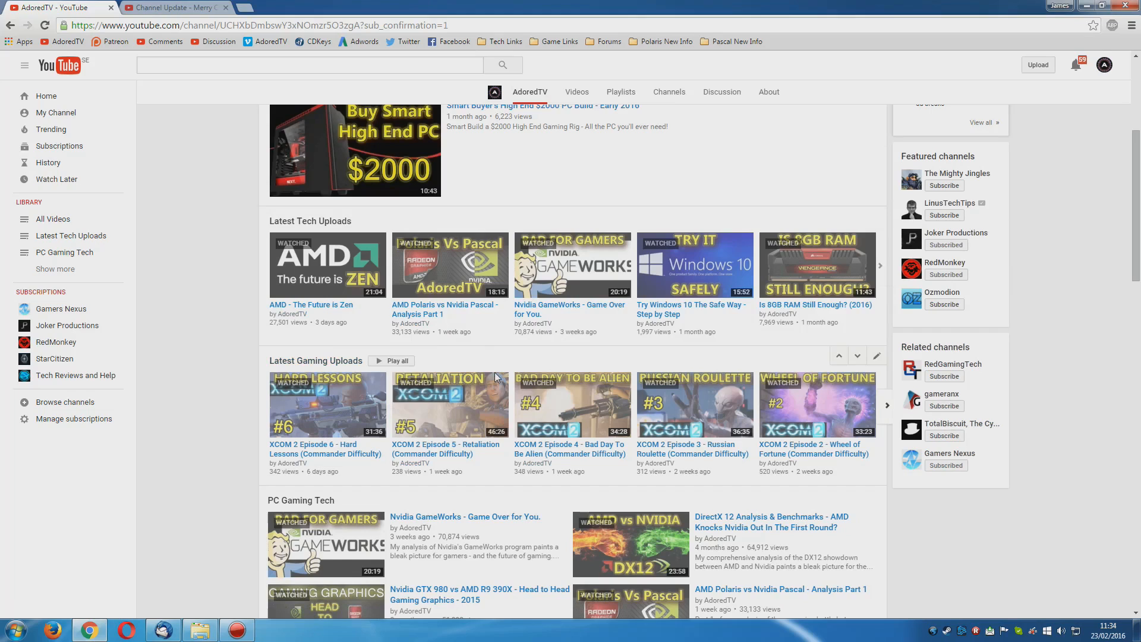
pyautogui.moveTo(412, 416)
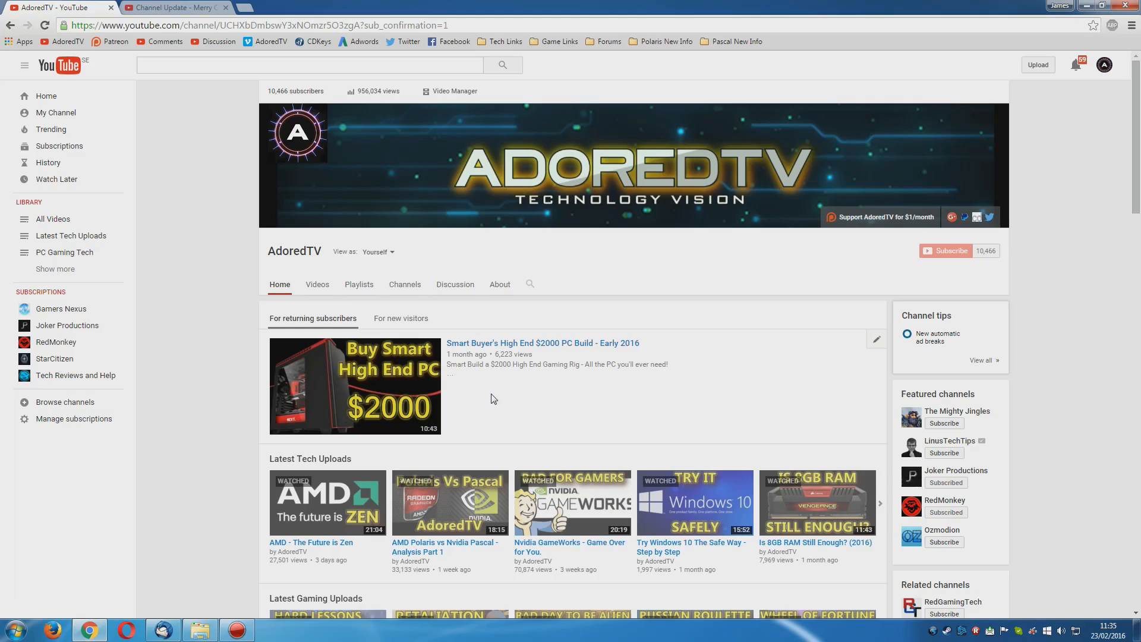
pyautogui.moveTo(125, 309)
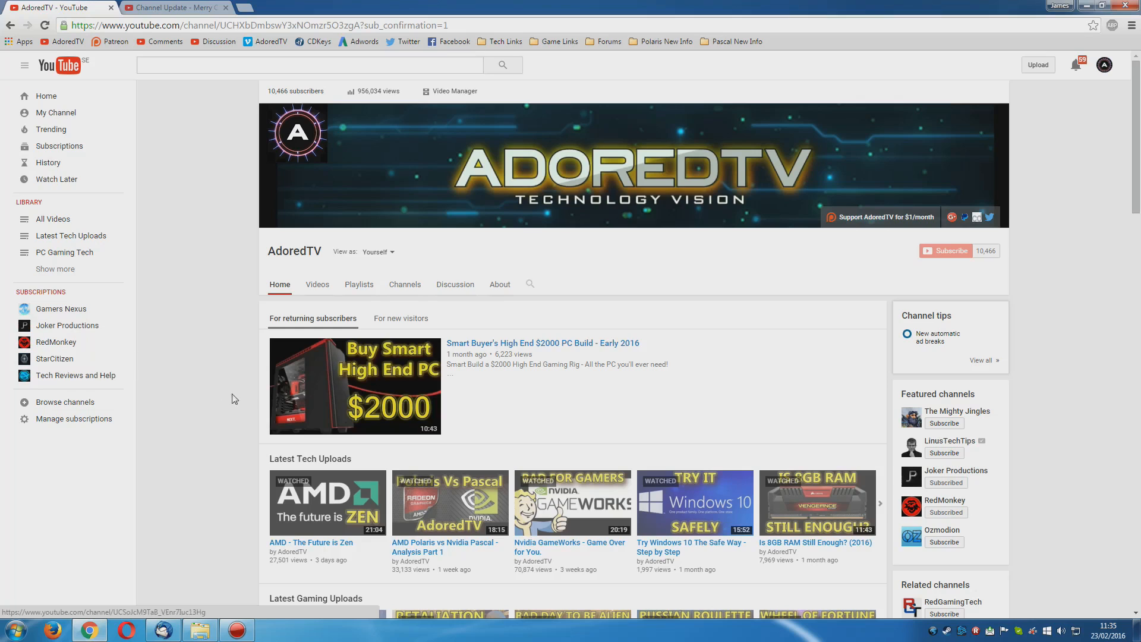
pyautogui.scroll(-3)
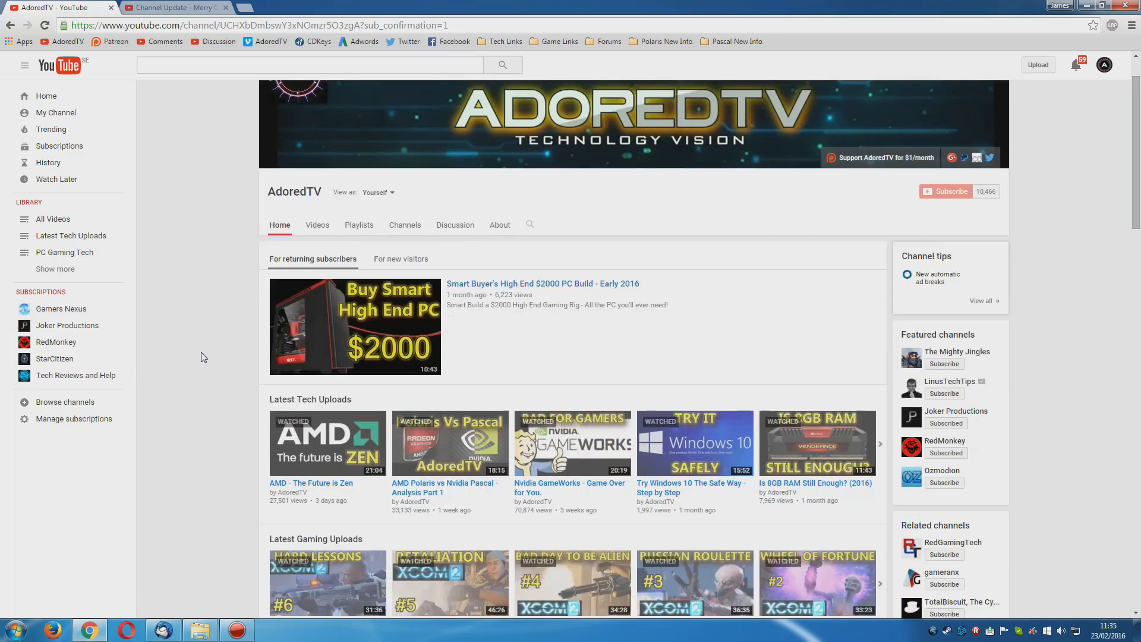
pyautogui.scroll(-3)
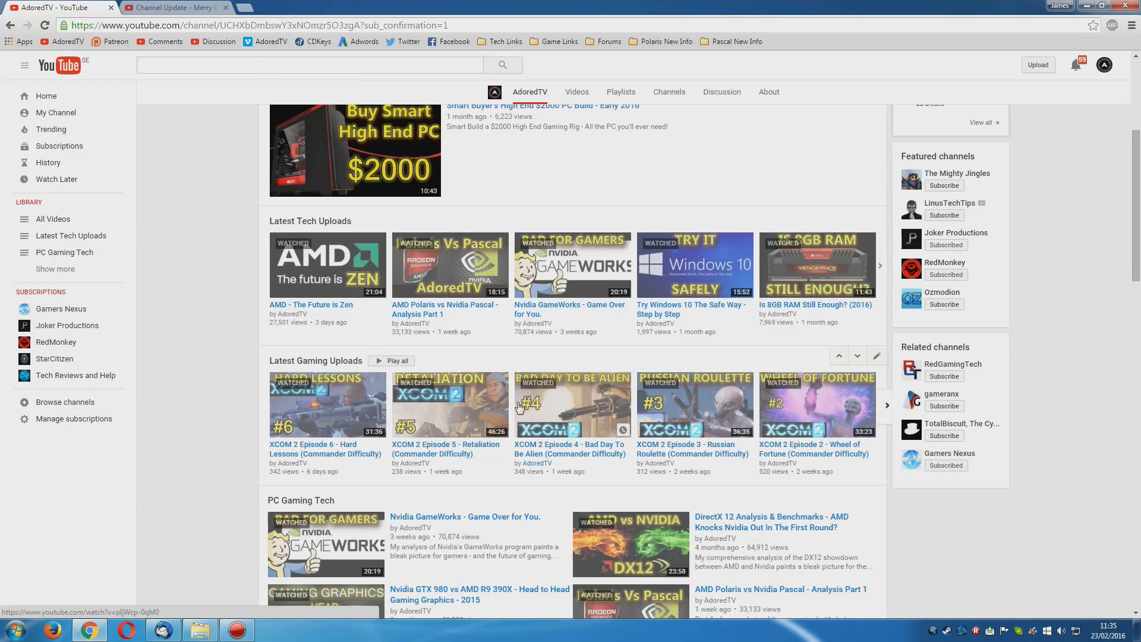
pyautogui.moveTo(510, 406)
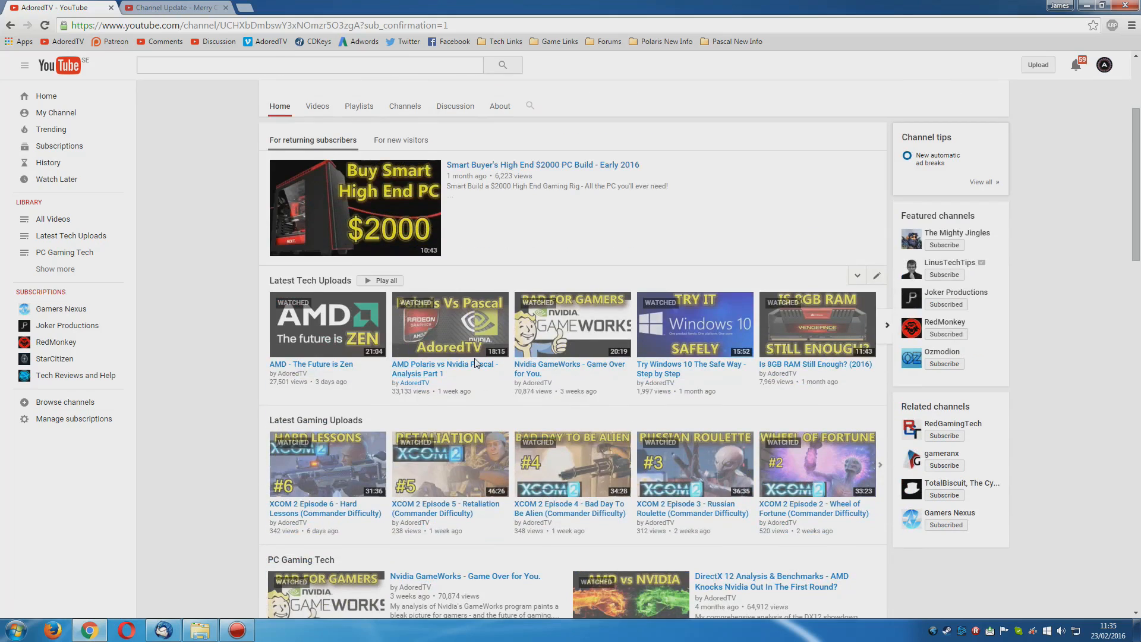
pyautogui.moveTo(314, 421)
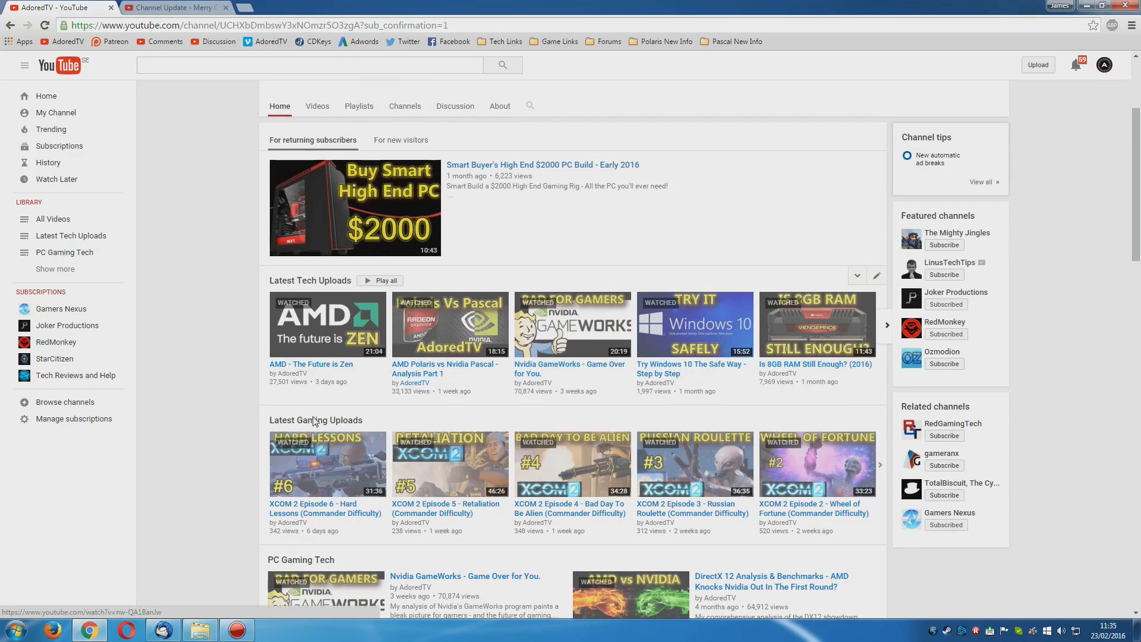
pyautogui.scroll(-3)
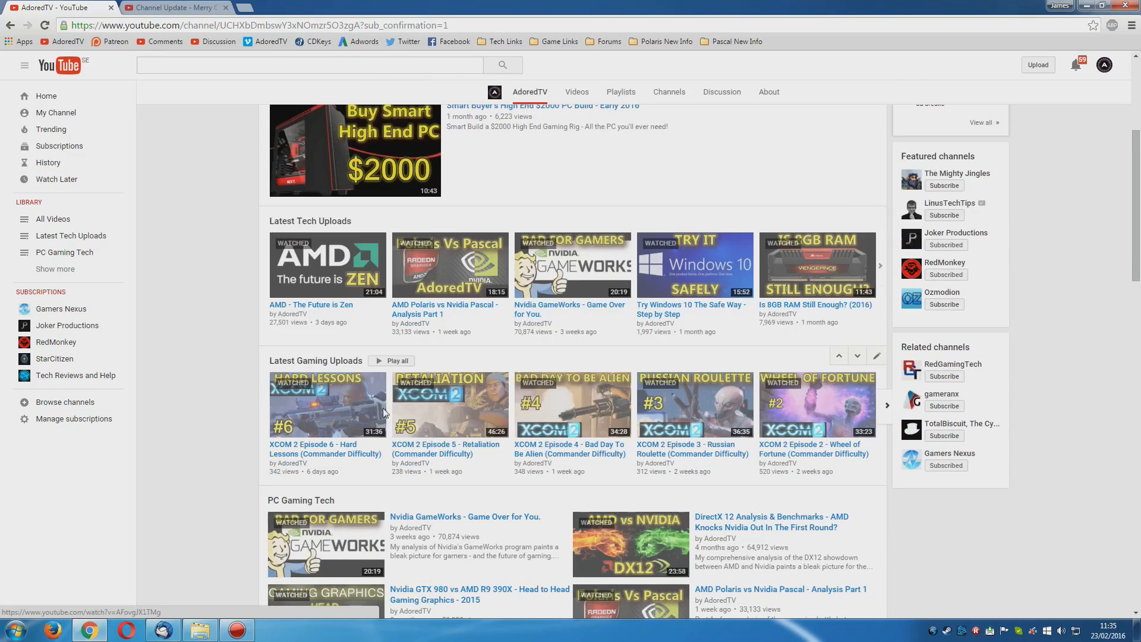
pyautogui.moveTo(377, 415)
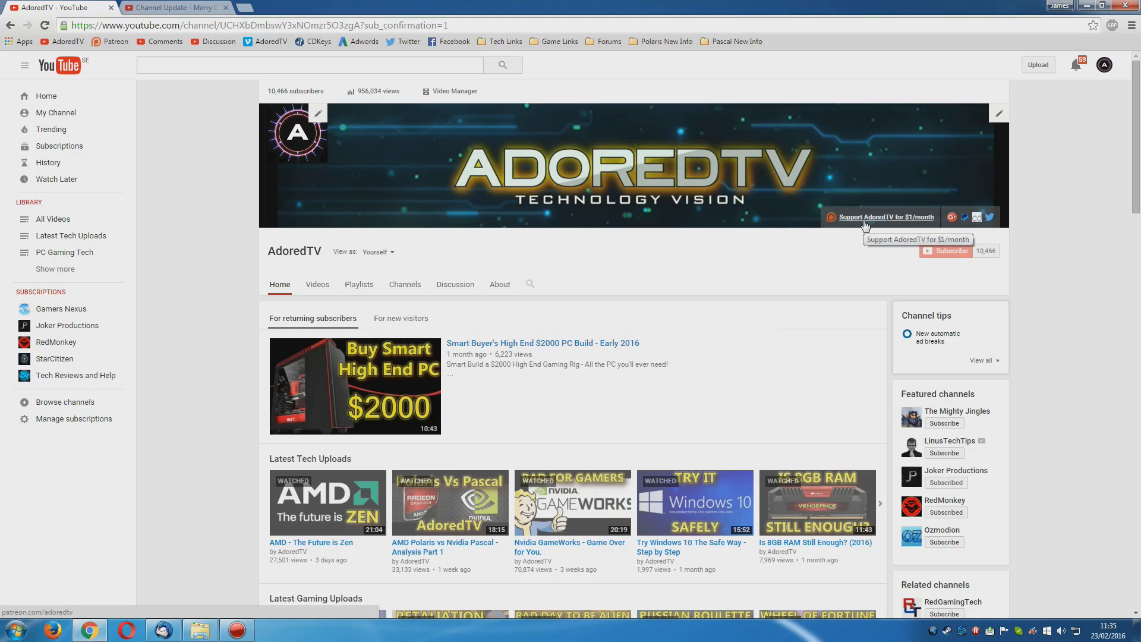
pyautogui.scroll(-3)
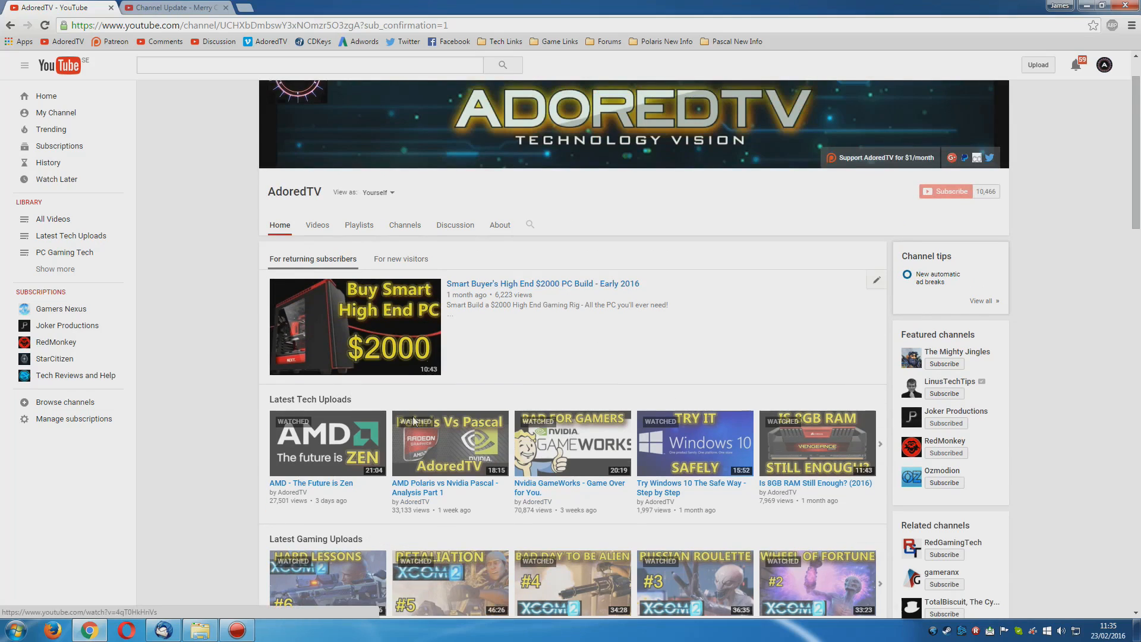
pyautogui.scroll(-3)
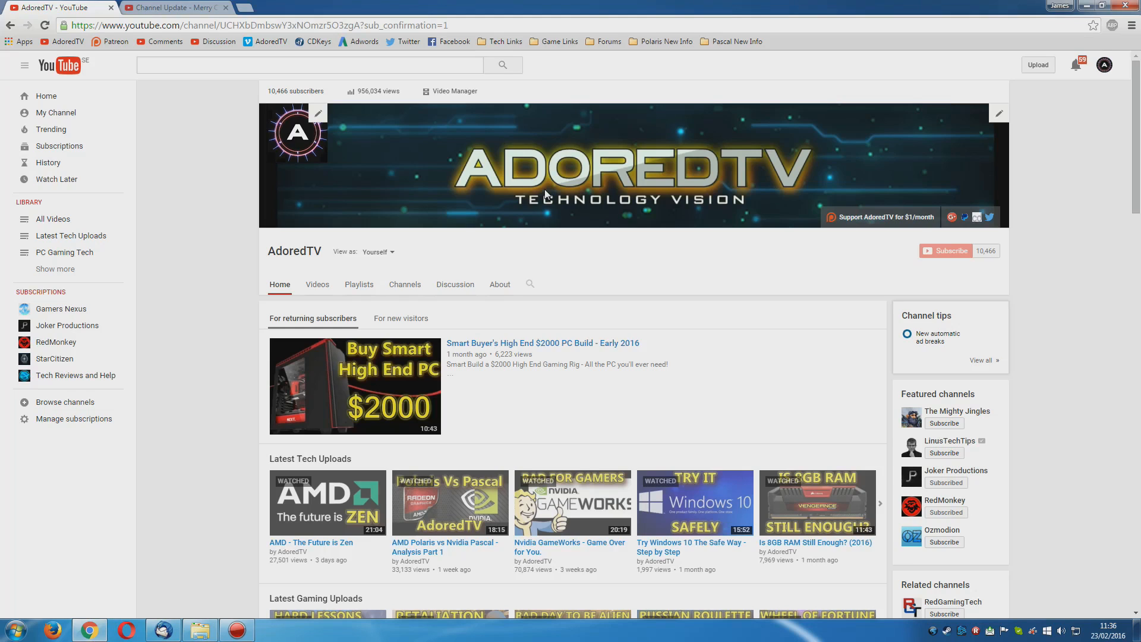
pyautogui.scroll(-3)
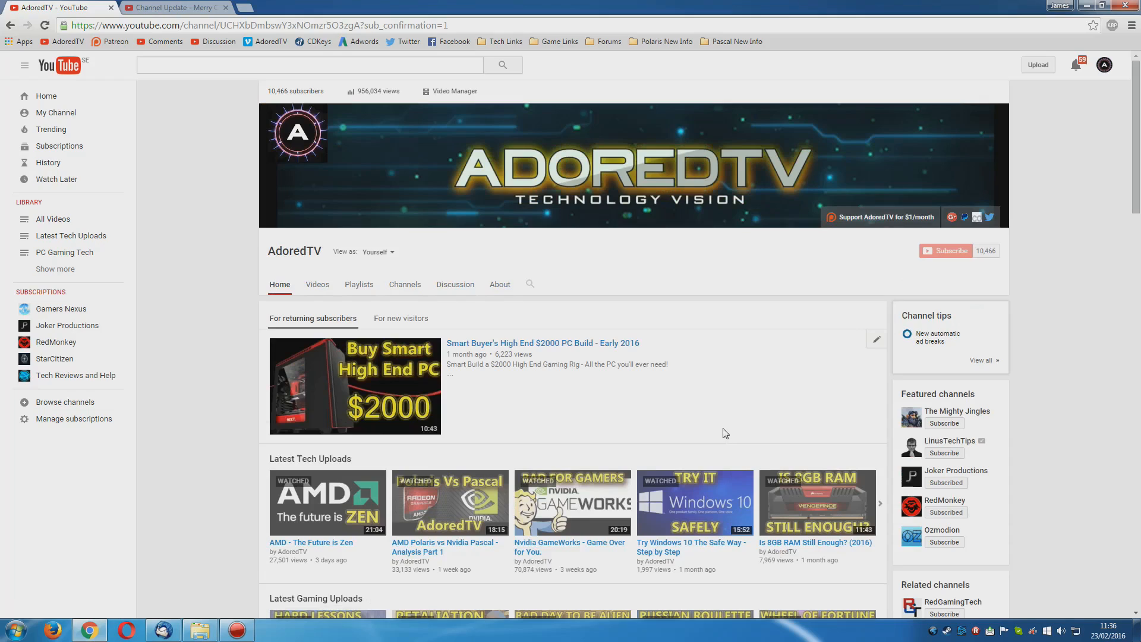
pyautogui.moveTo(721, 432)
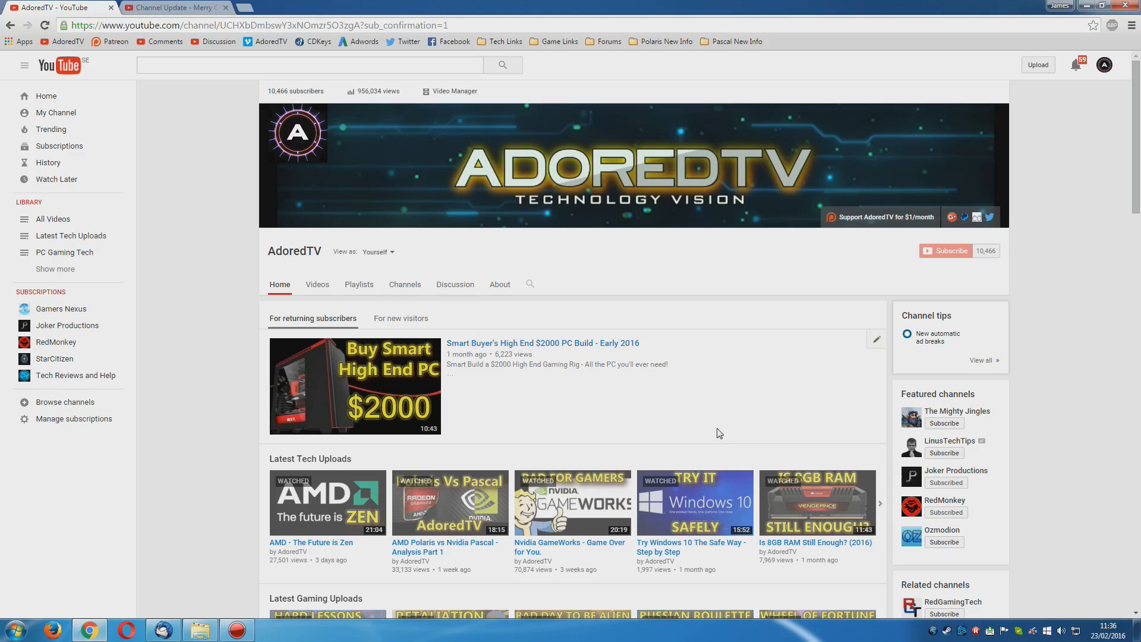
pyautogui.moveTo(709, 429)
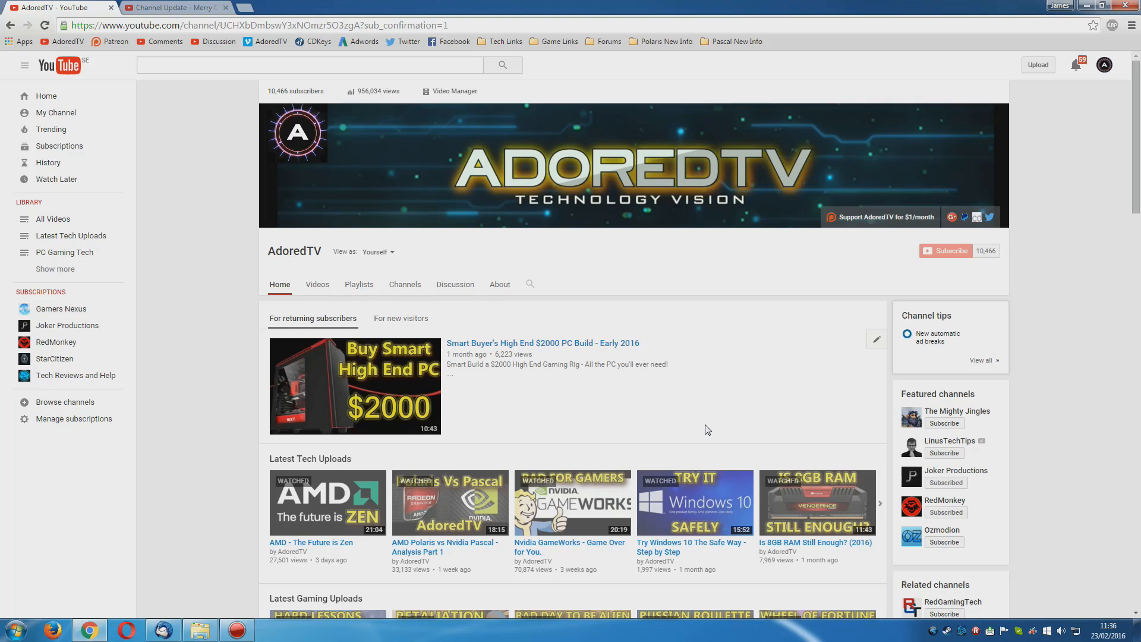
pyautogui.scroll(-3)
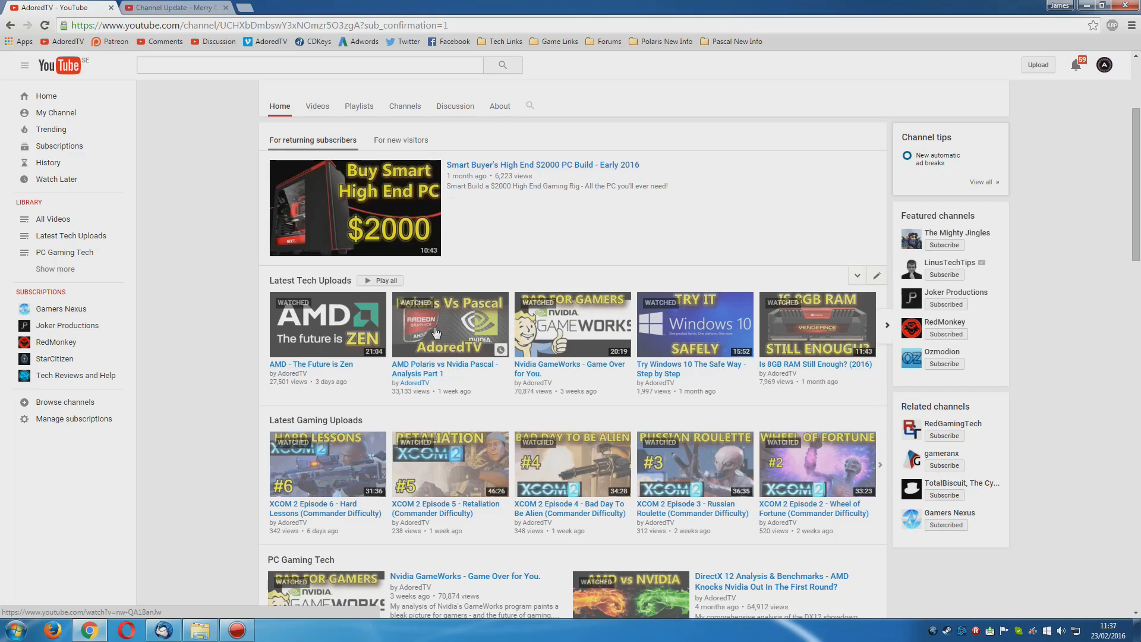
pyautogui.moveTo(569, 335)
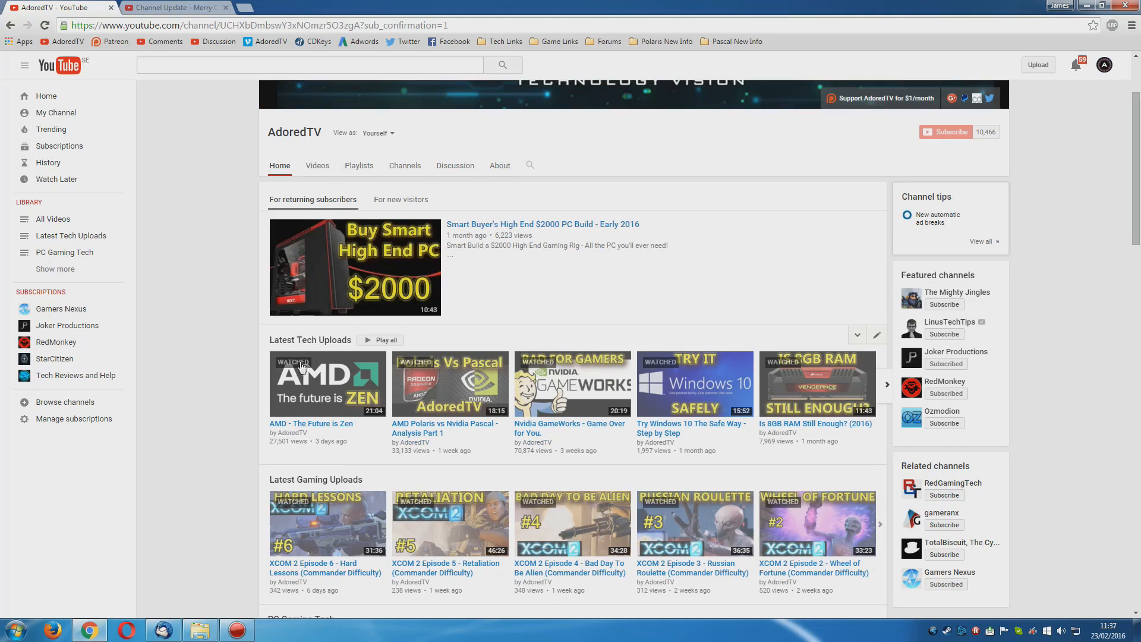
pyautogui.moveTo(323, 360)
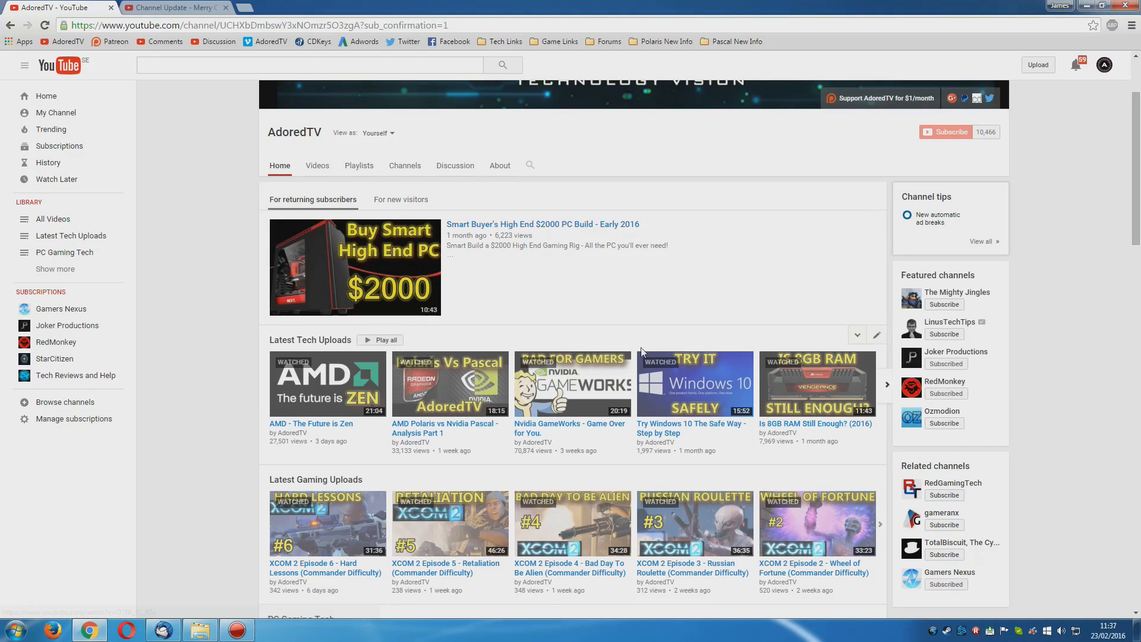
pyautogui.moveTo(643, 357)
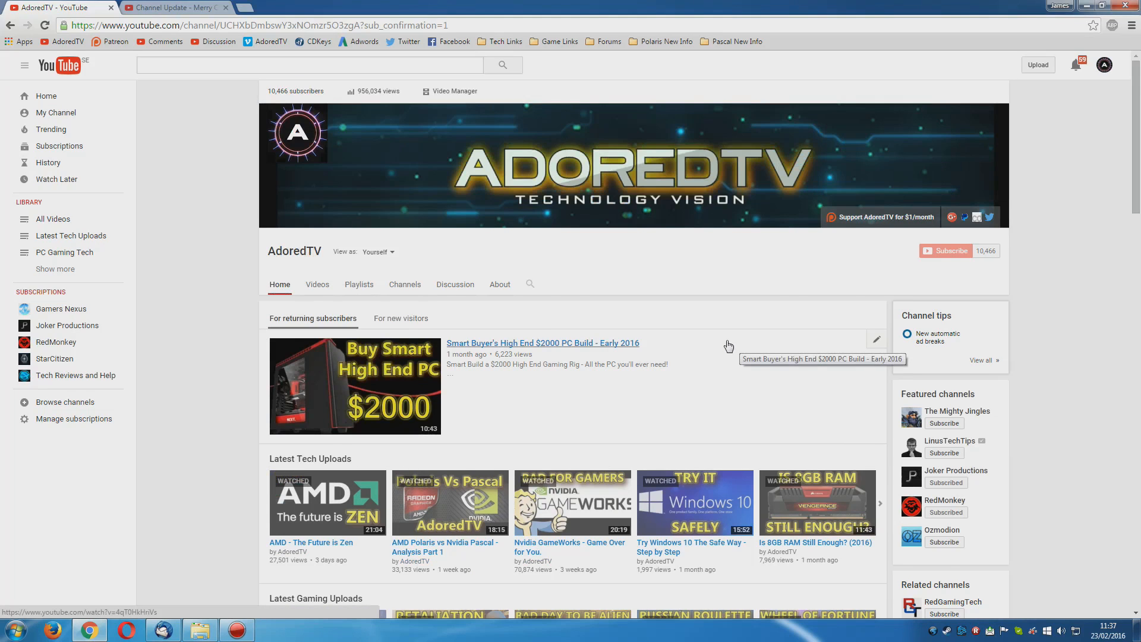
pyautogui.moveTo(717, 356)
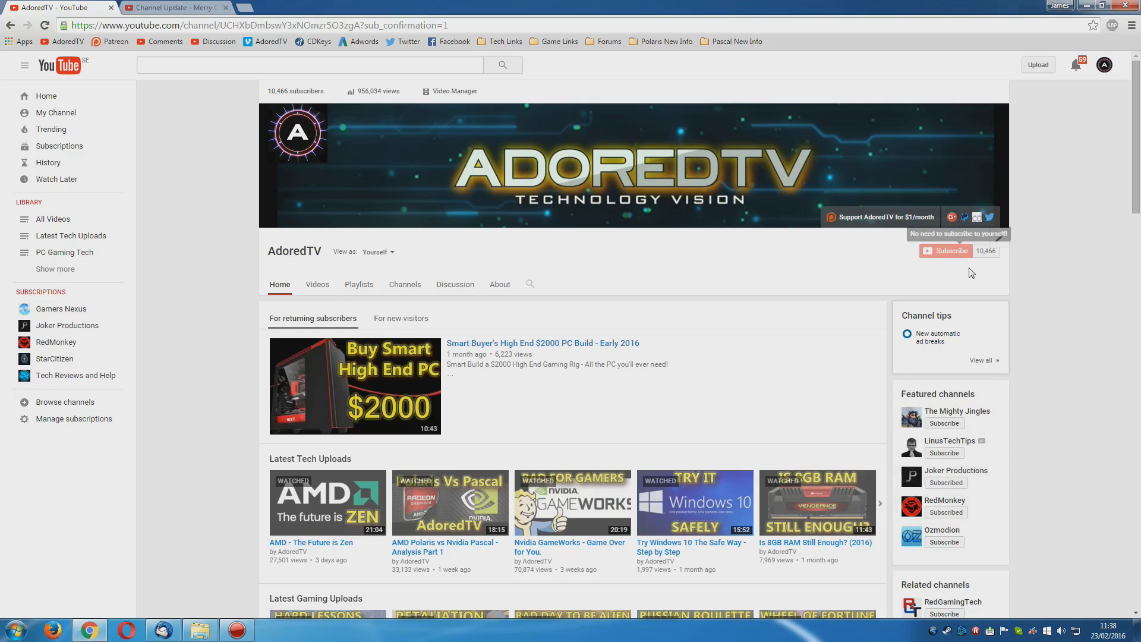
pyautogui.moveTo(859, 287)
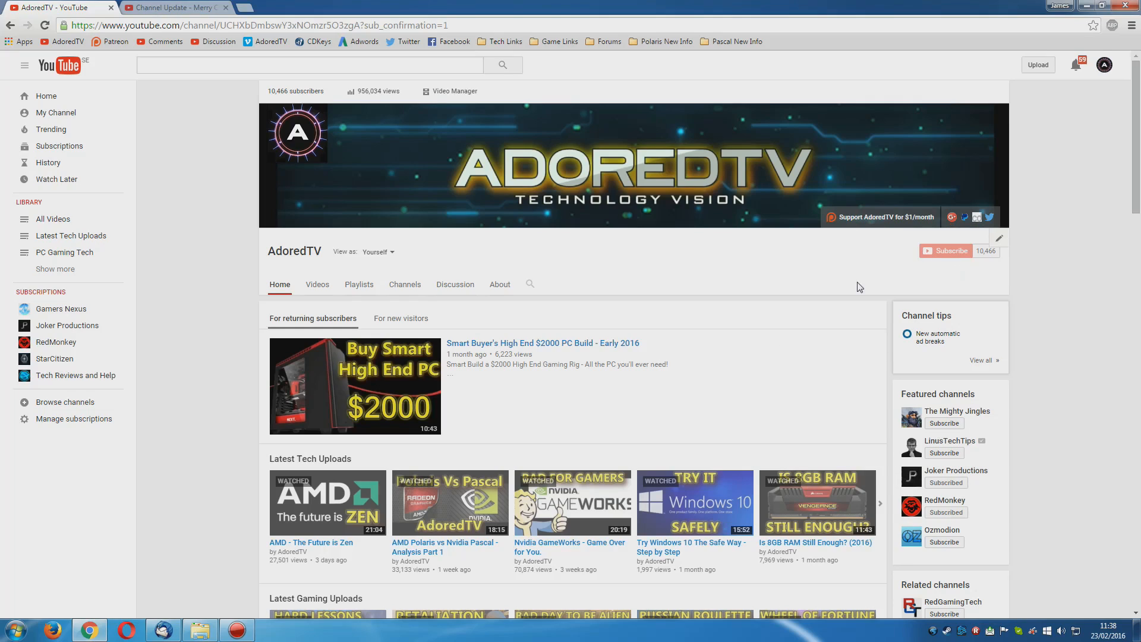
pyautogui.scroll(-3)
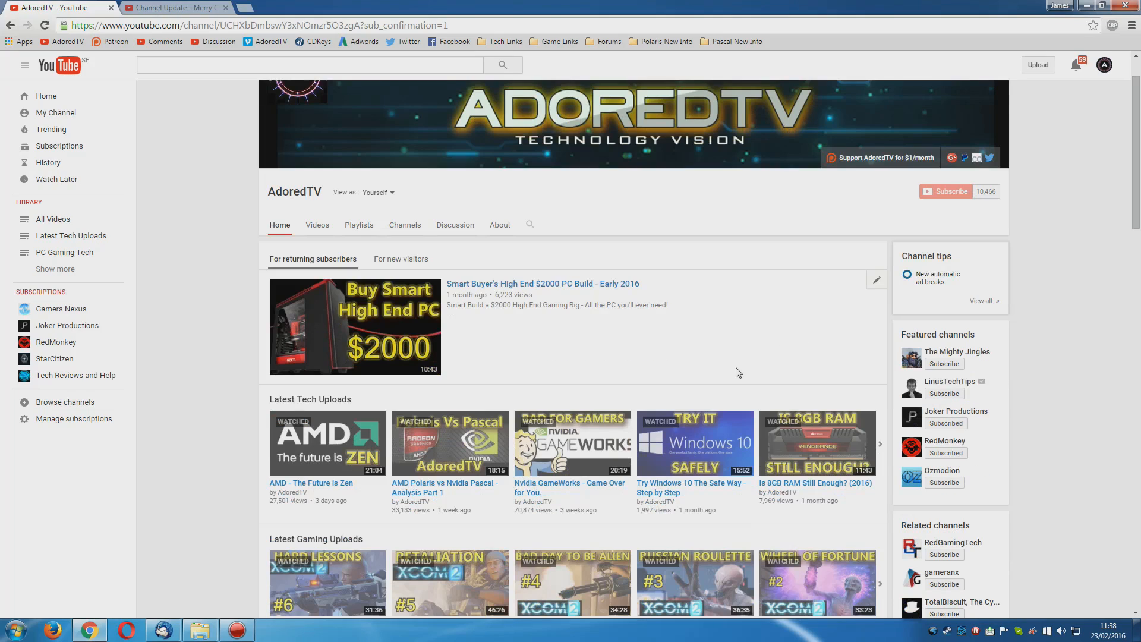
pyautogui.moveTo(735, 374)
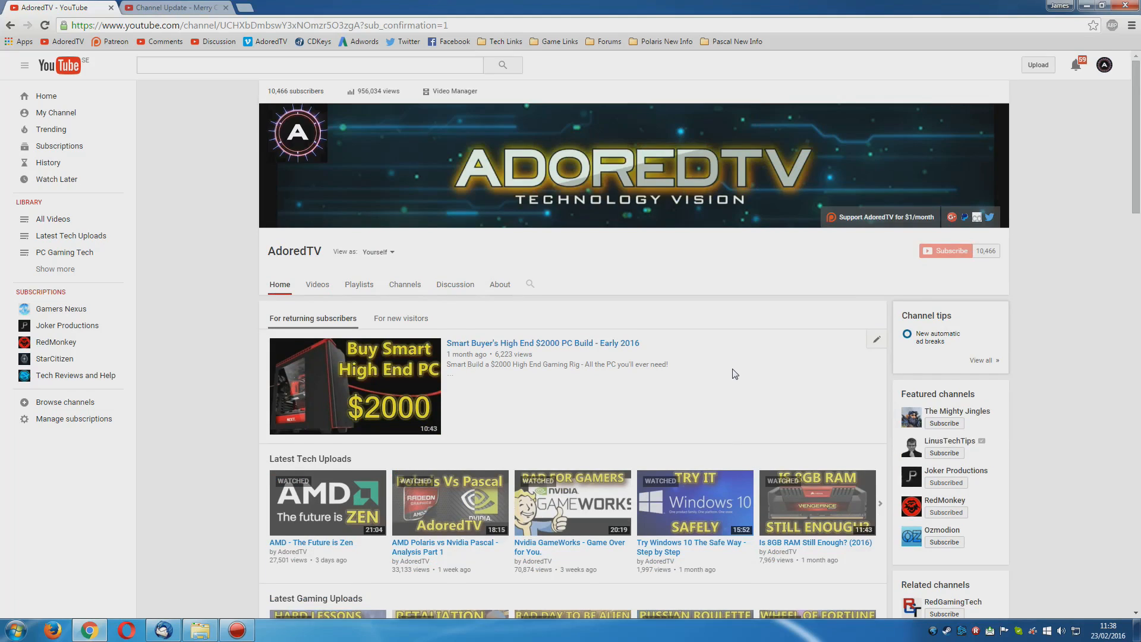
pyautogui.moveTo(736, 370)
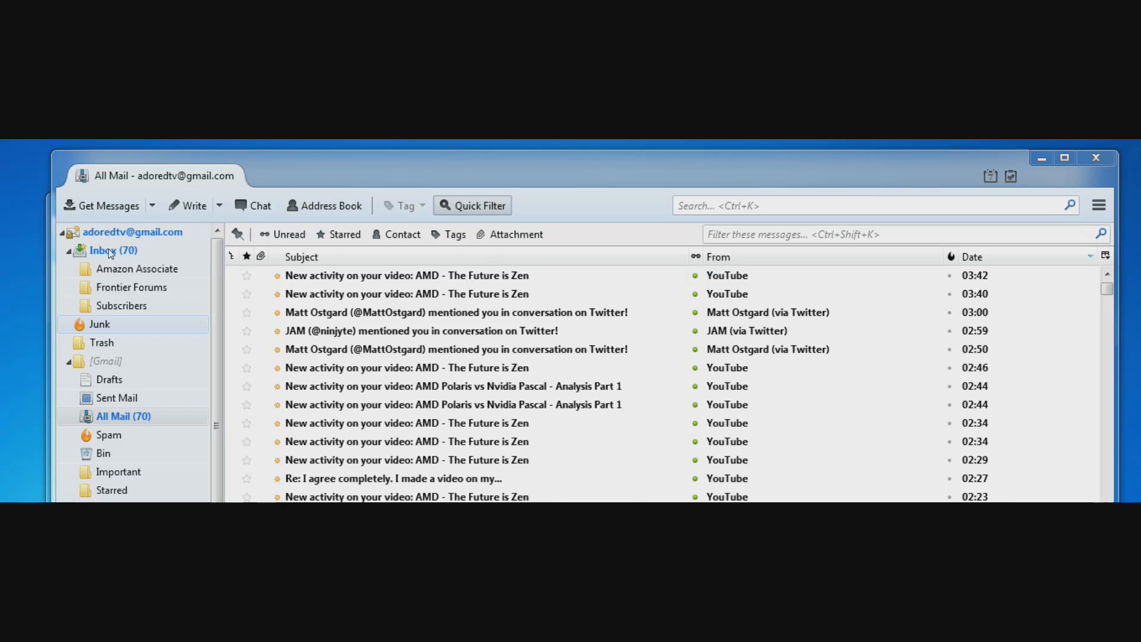
pyautogui.moveTo(120, 263)
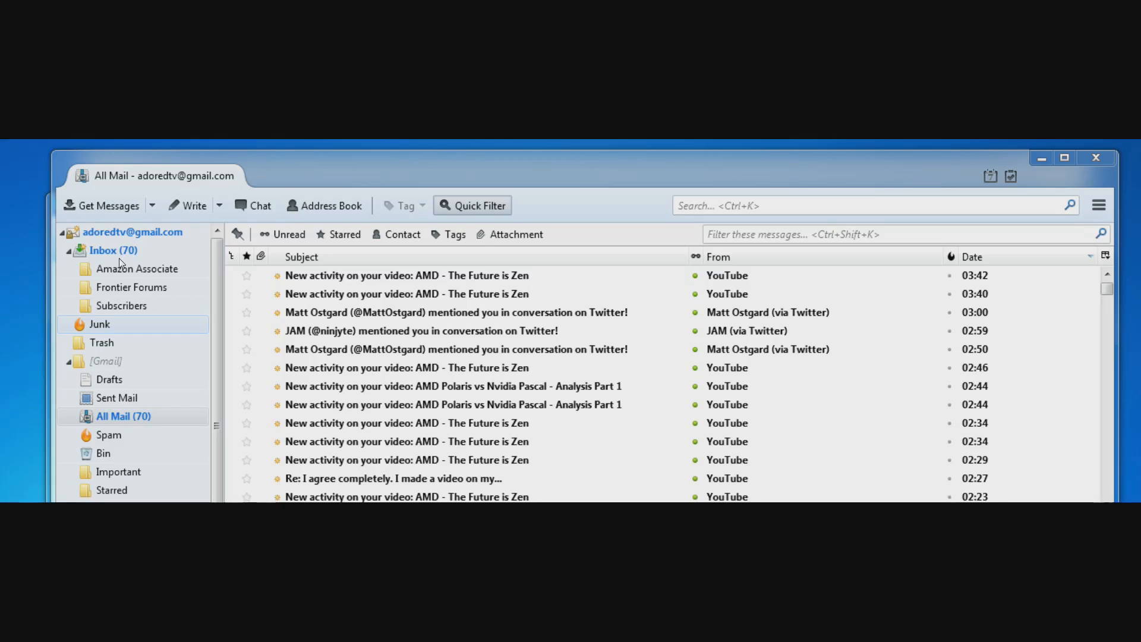
pyautogui.moveTo(120, 260)
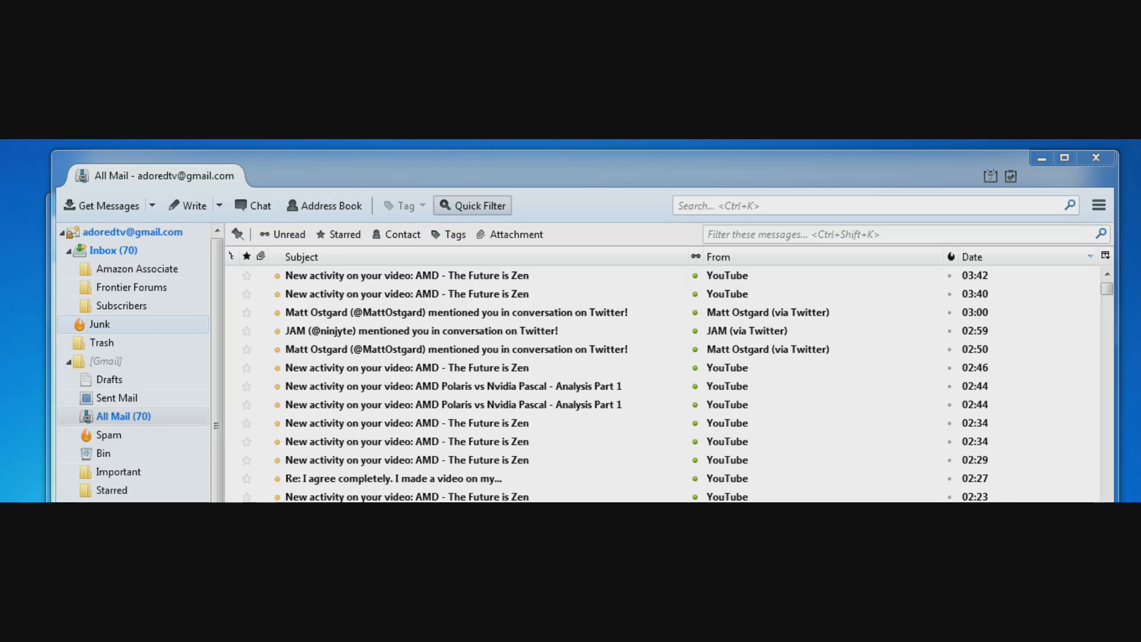
pyautogui.moveTo(564, 409)
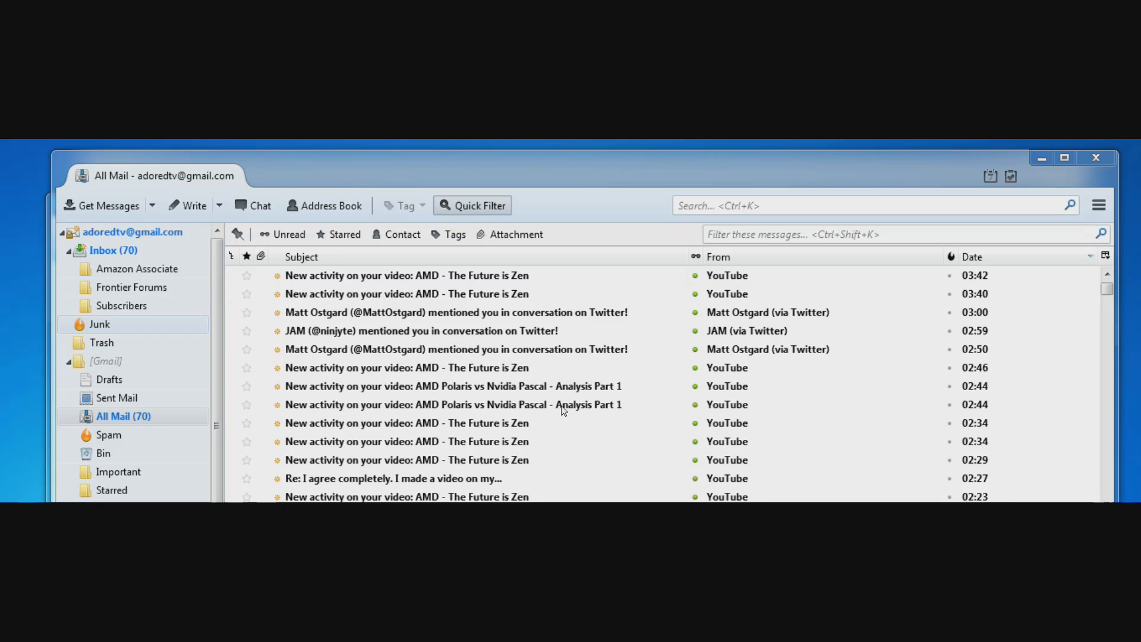
pyautogui.moveTo(675, 417)
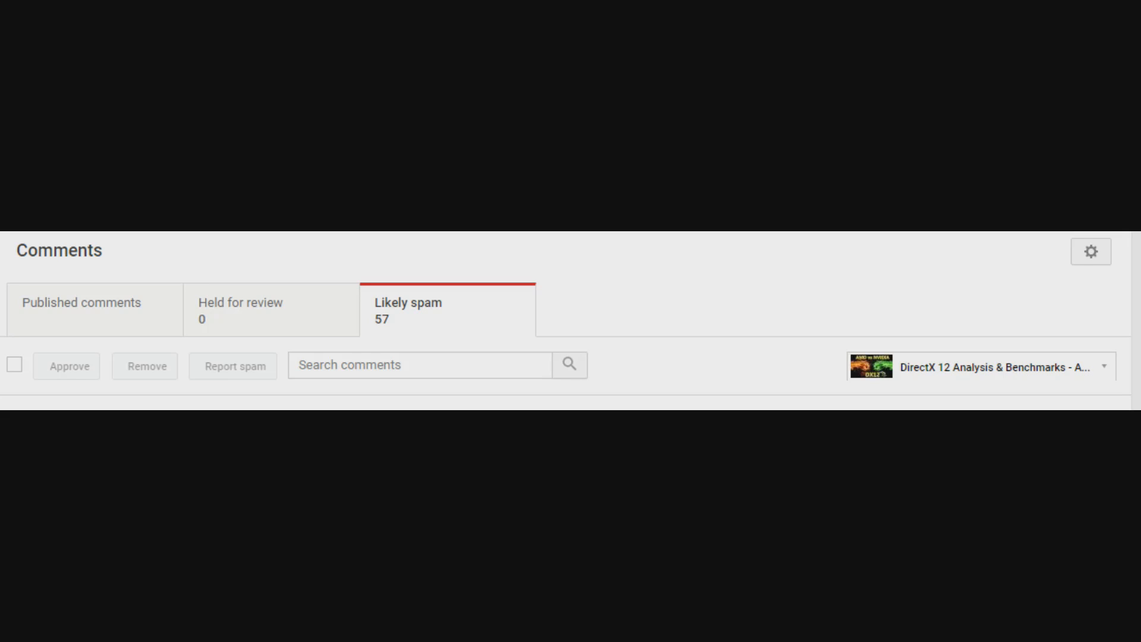
pyautogui.moveTo(725, 514)
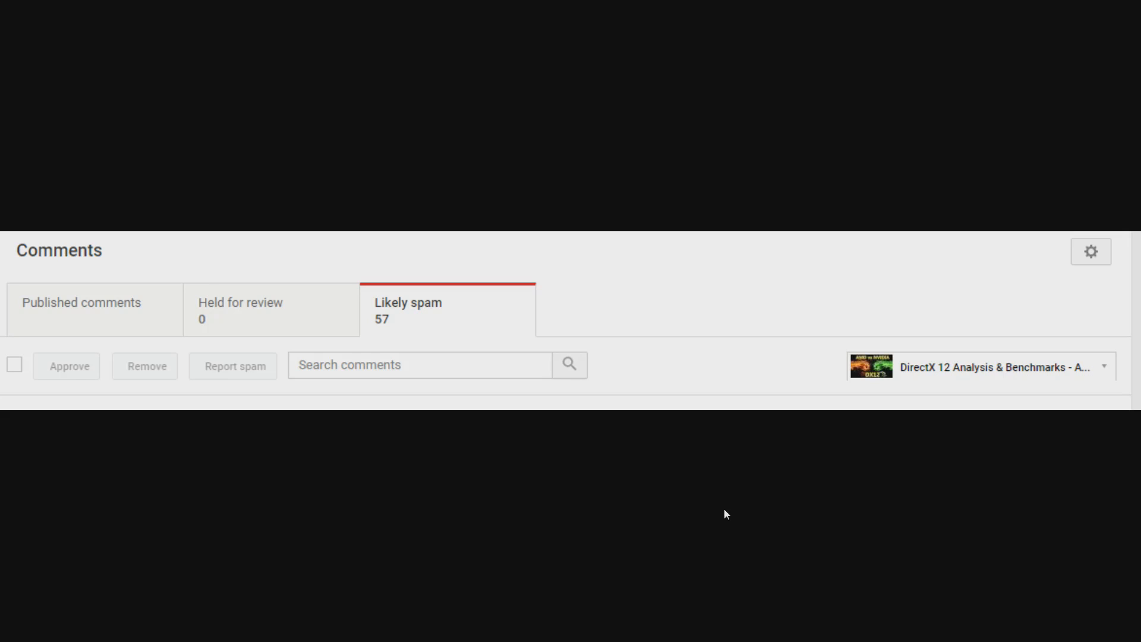
pyautogui.moveTo(440, 303)
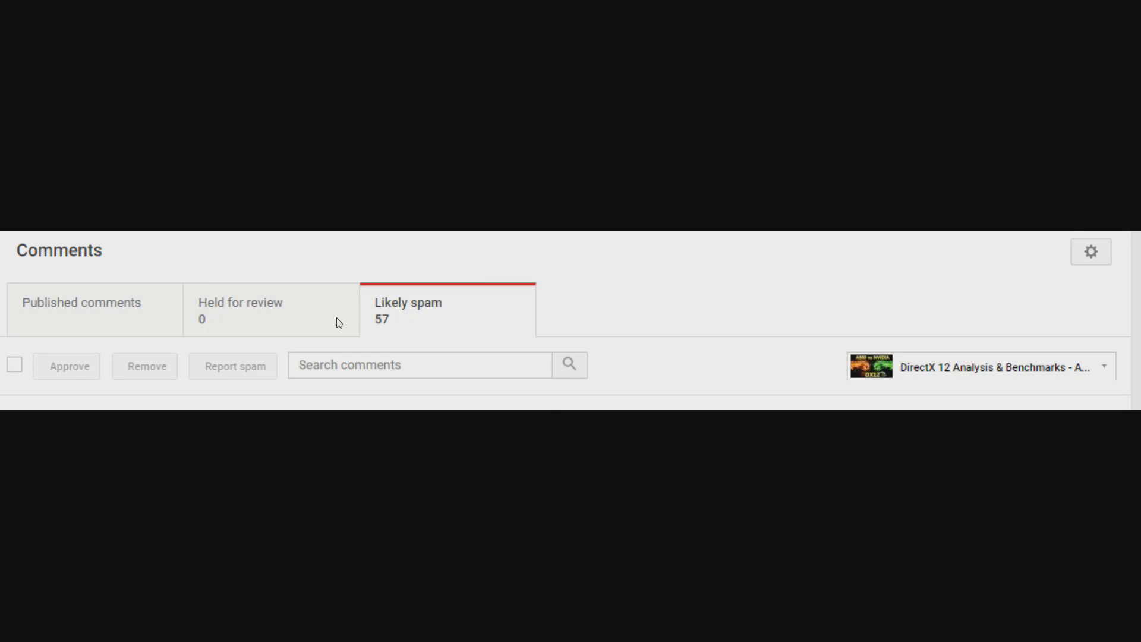
pyautogui.moveTo(480, 316)
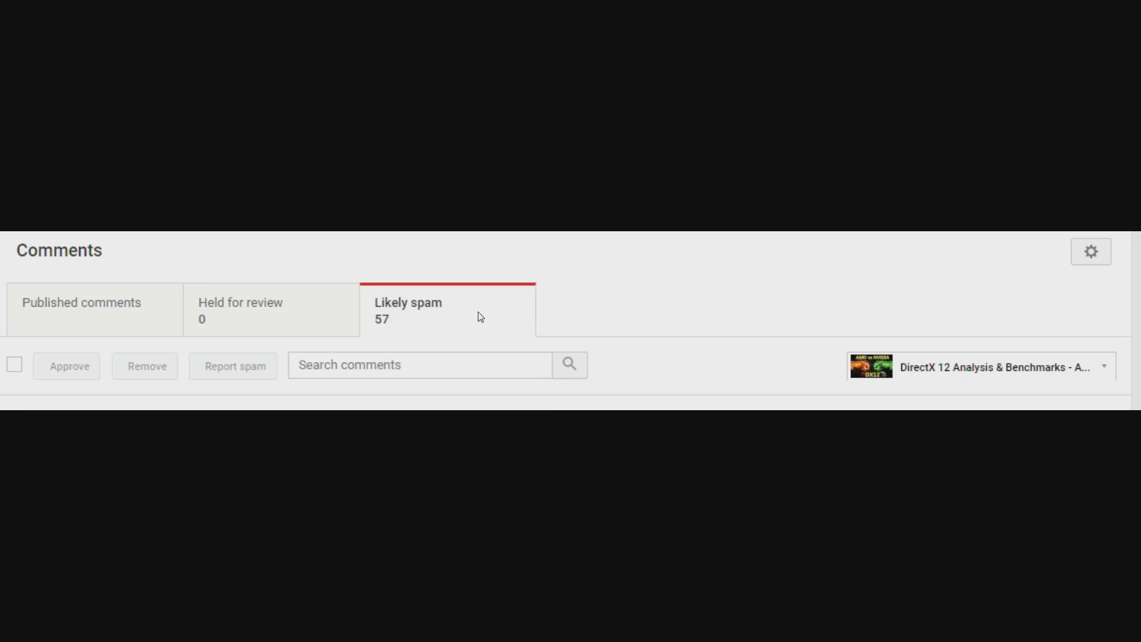
pyautogui.moveTo(378, 394)
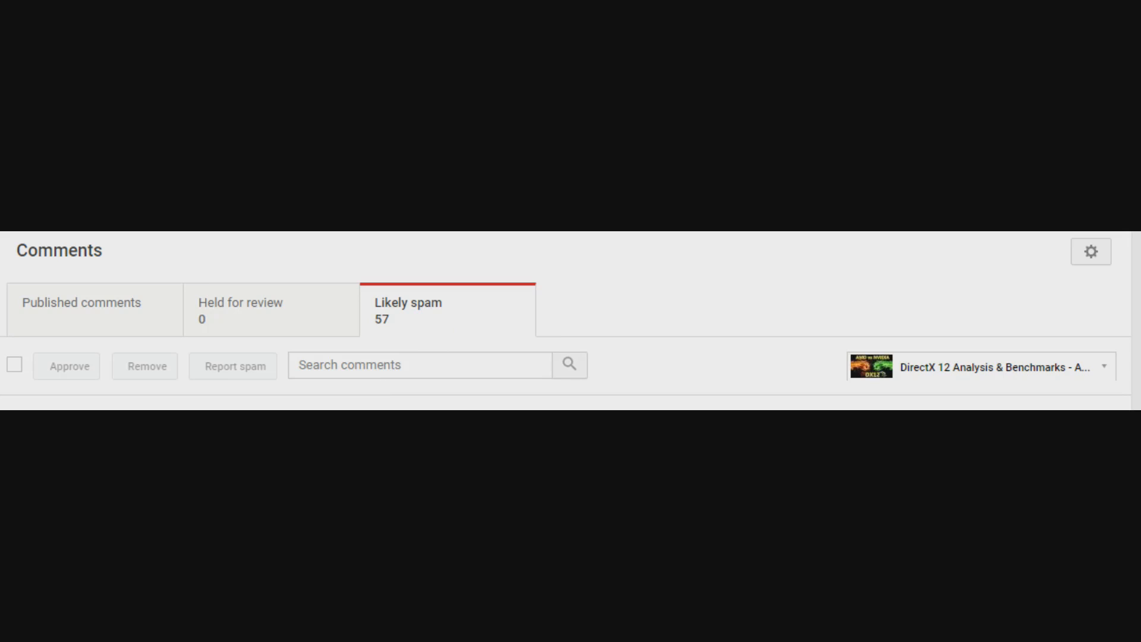
pyautogui.moveTo(453, 481)
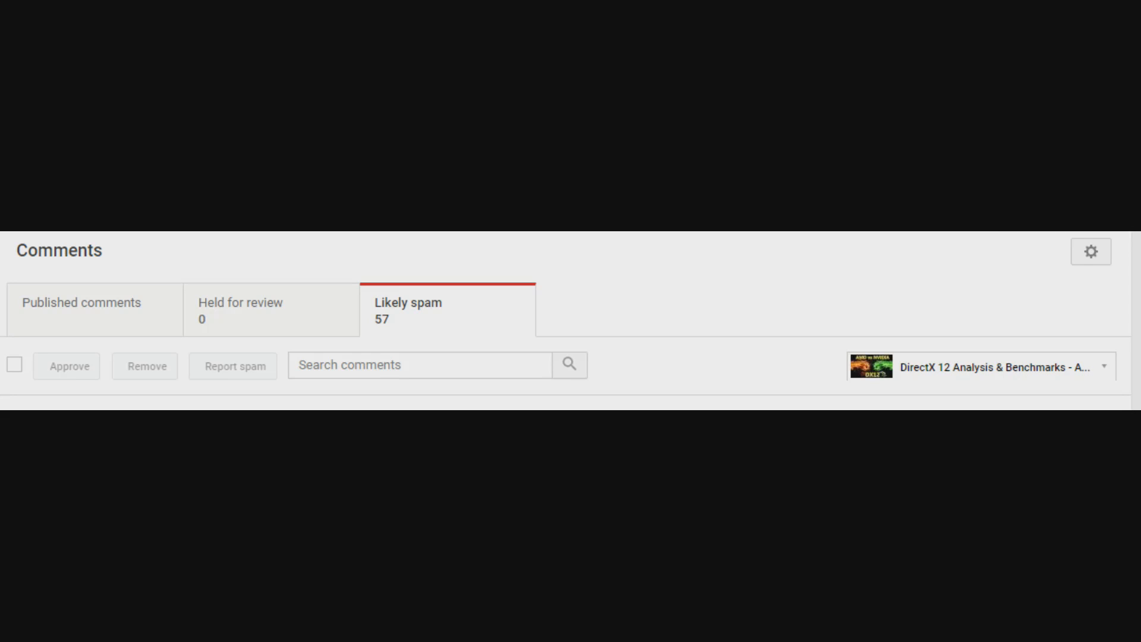
pyautogui.moveTo(448, 469)
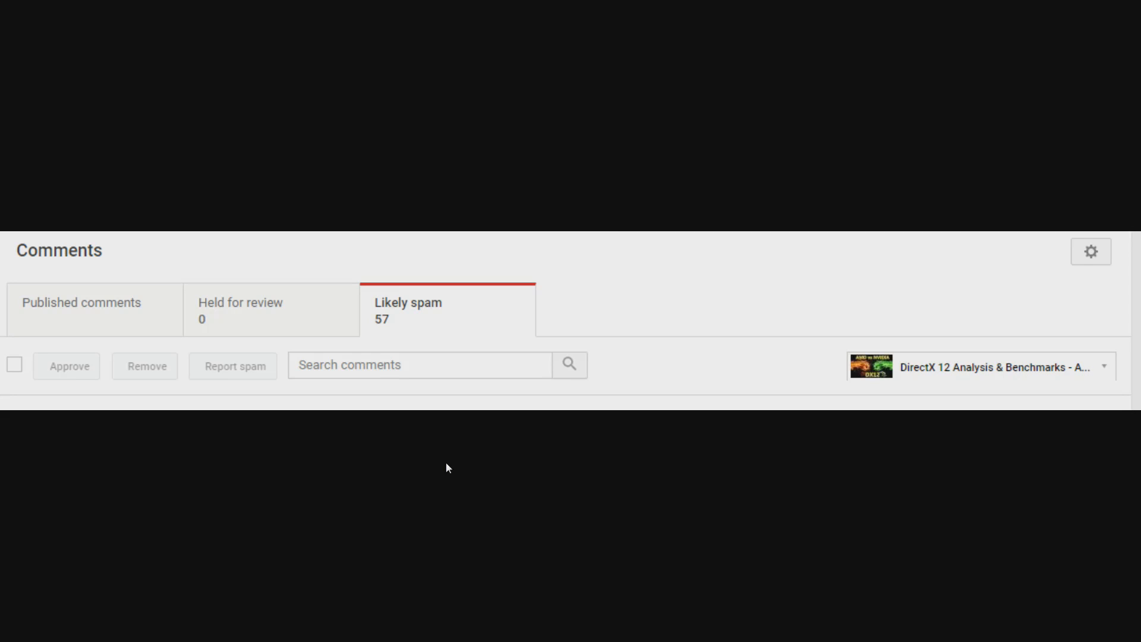
pyautogui.moveTo(399, 436)
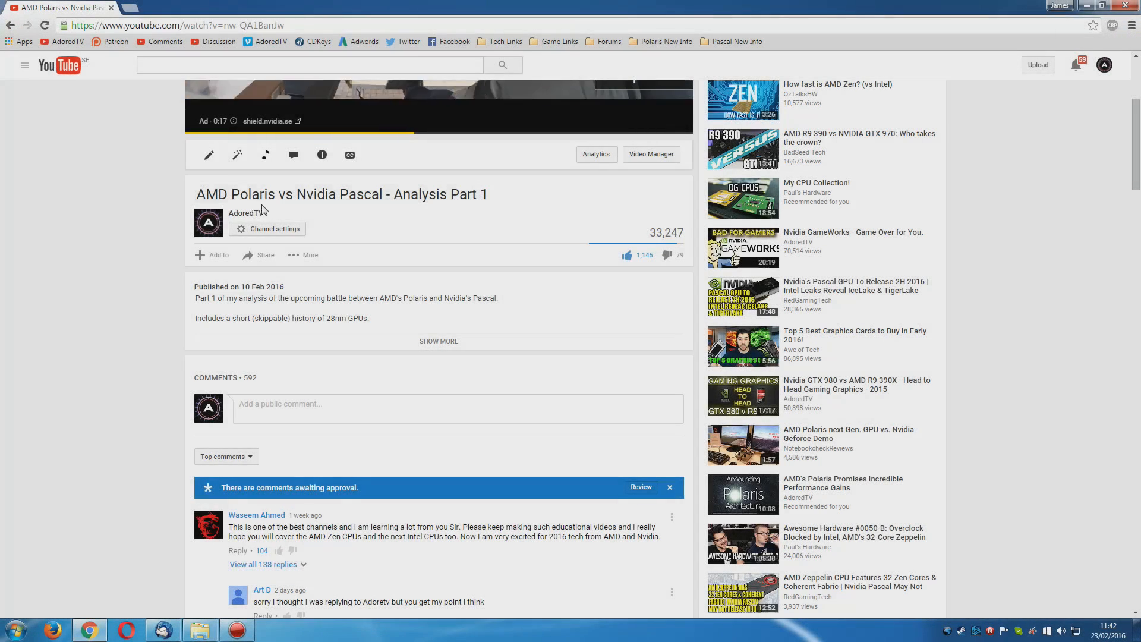
# Review the Polaris vs Pascal video's held comments and show the Likely spam list, which is empty.
pyautogui.scroll(-3)
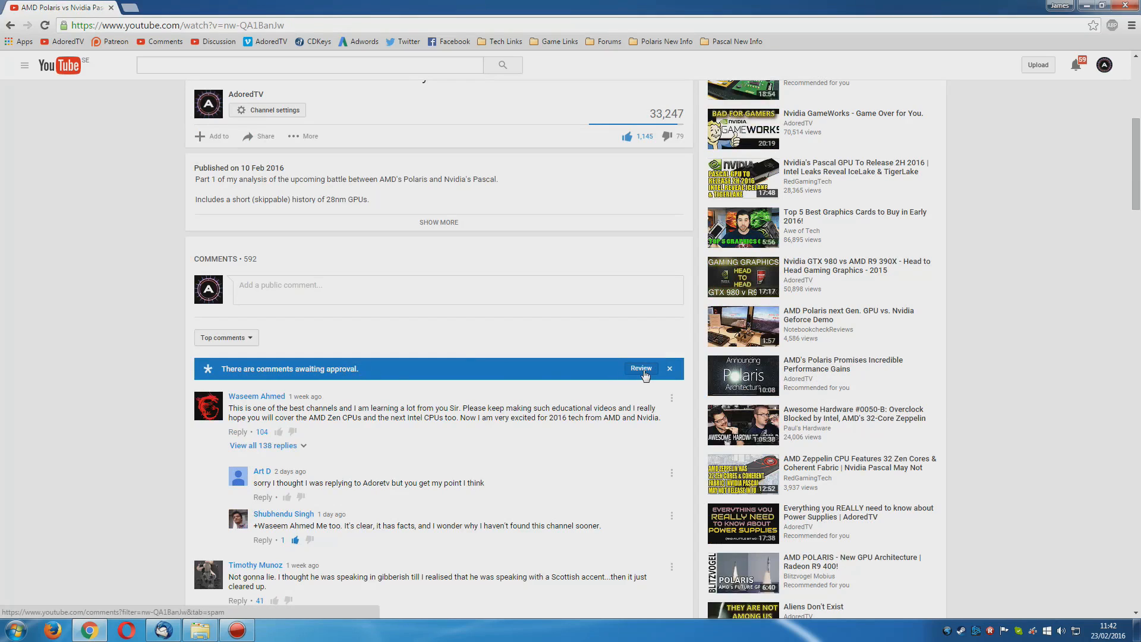
pyautogui.click(641, 367)
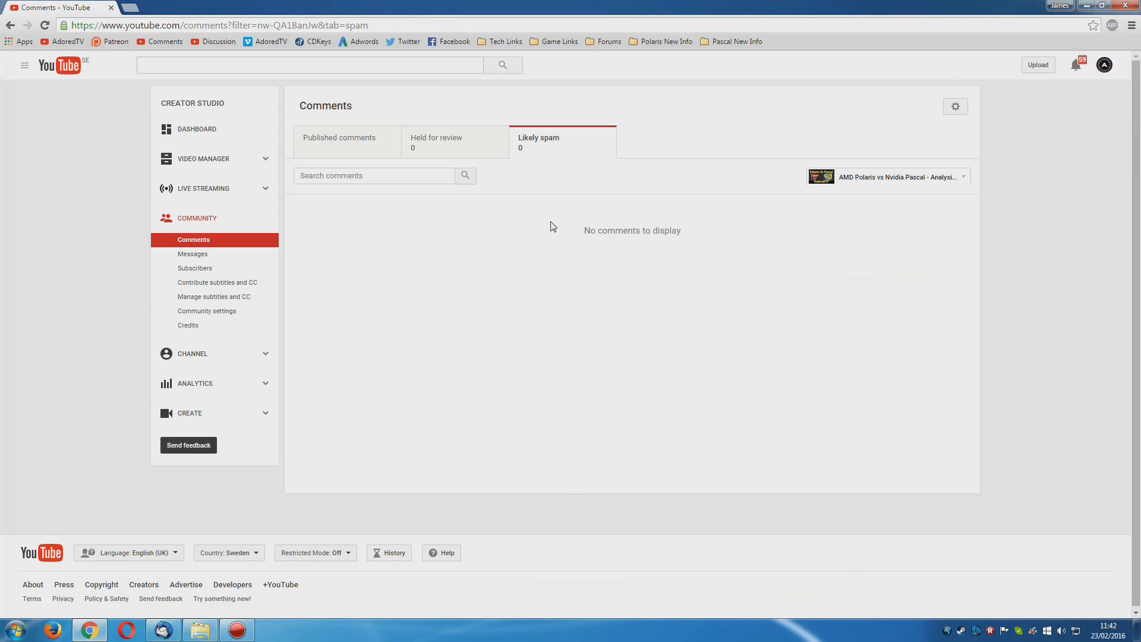
pyautogui.moveTo(568, 379)
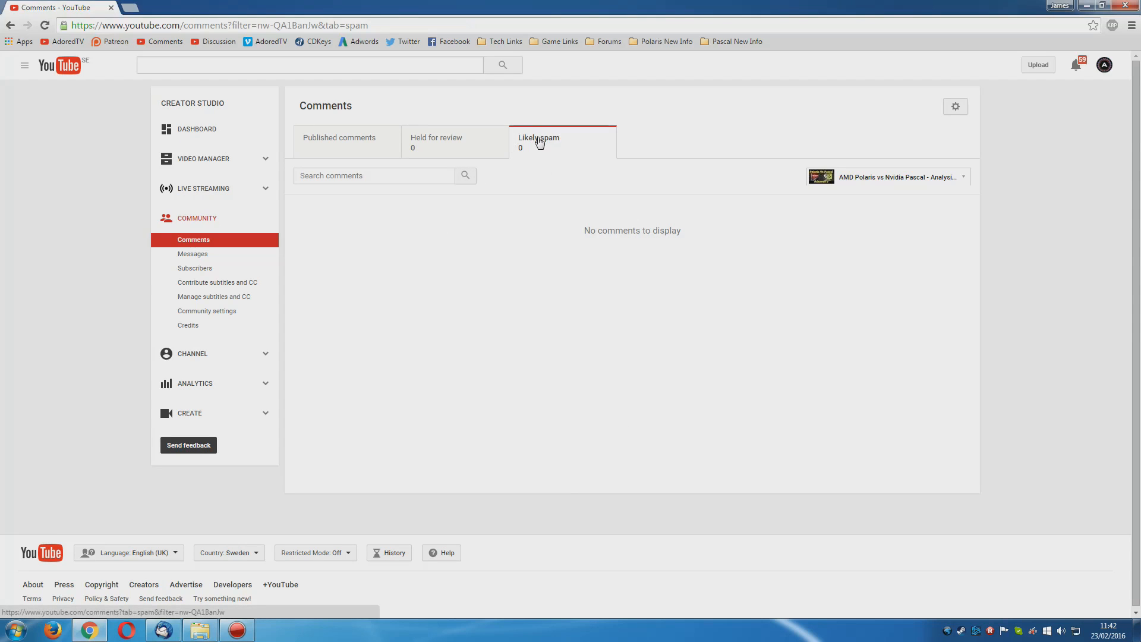
pyautogui.click(821, 176)
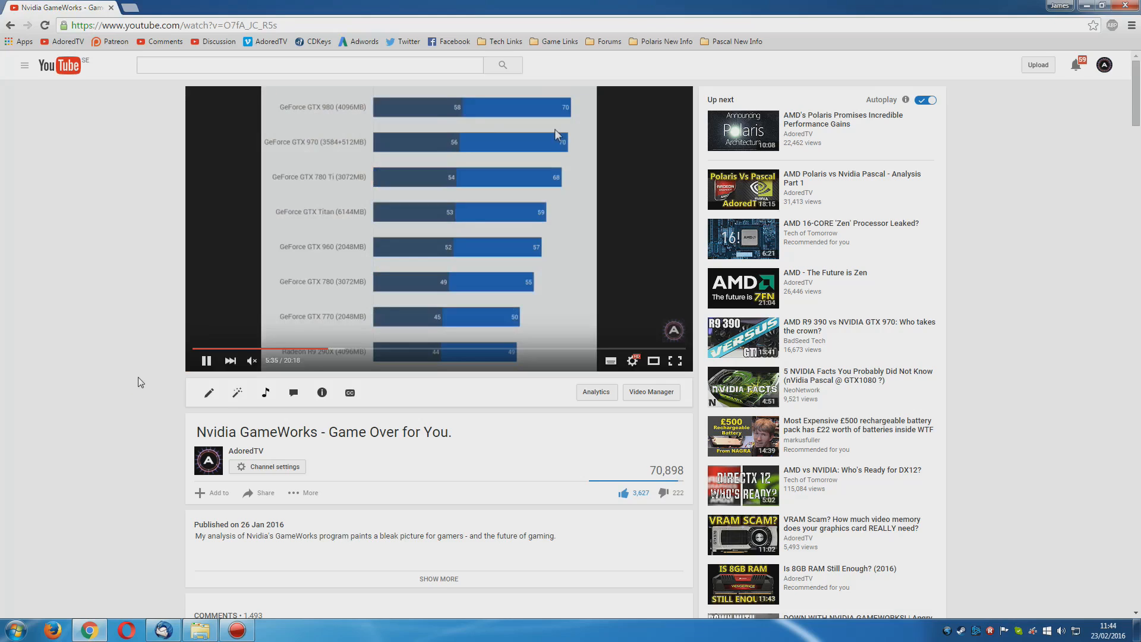
pyautogui.moveTo(544, 145)
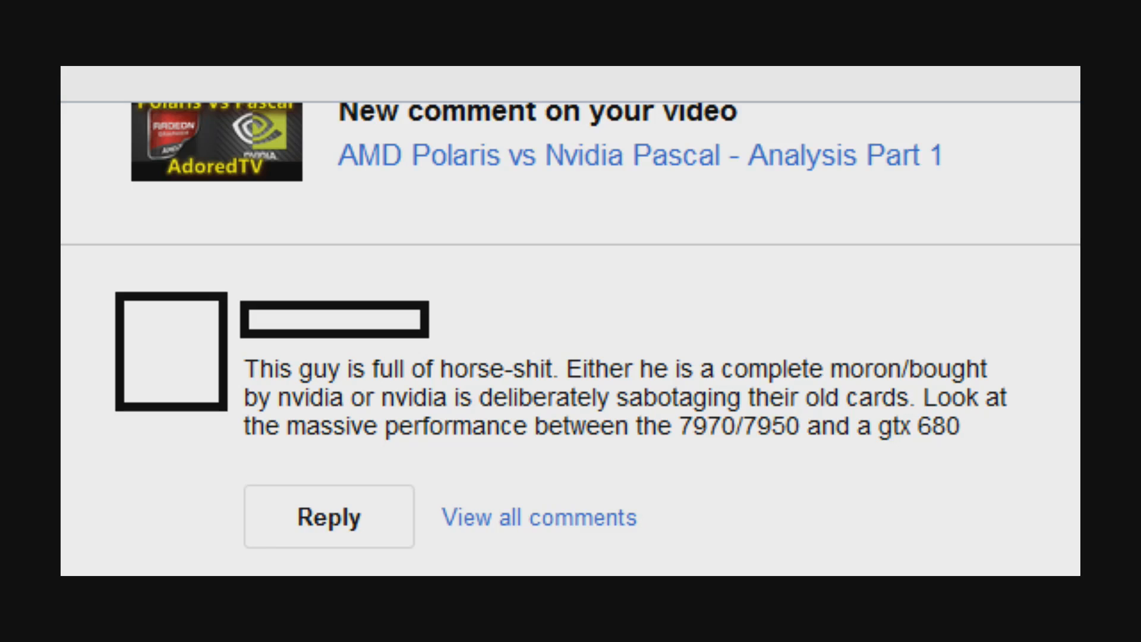
pyautogui.moveTo(1053, 465)
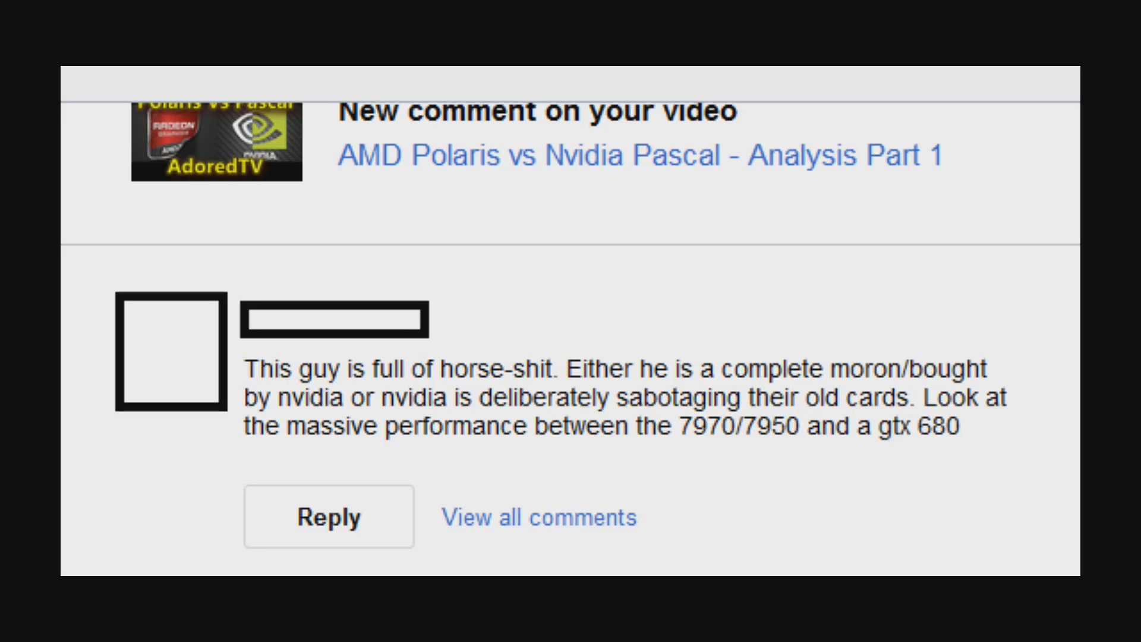
pyautogui.moveTo(754, 361)
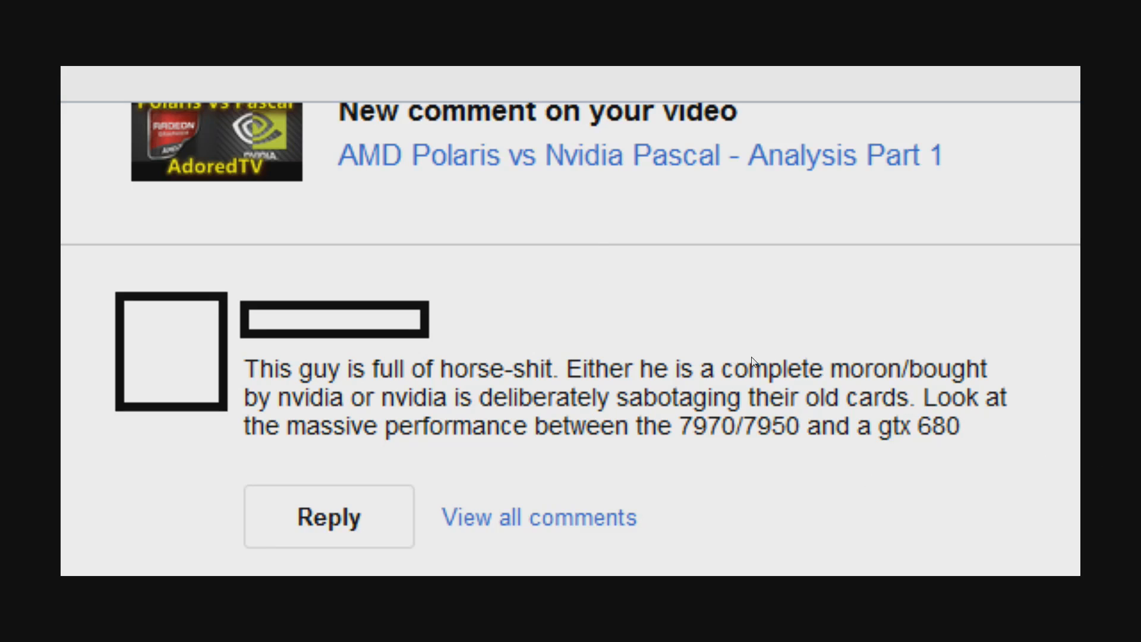
pyautogui.moveTo(843, 441)
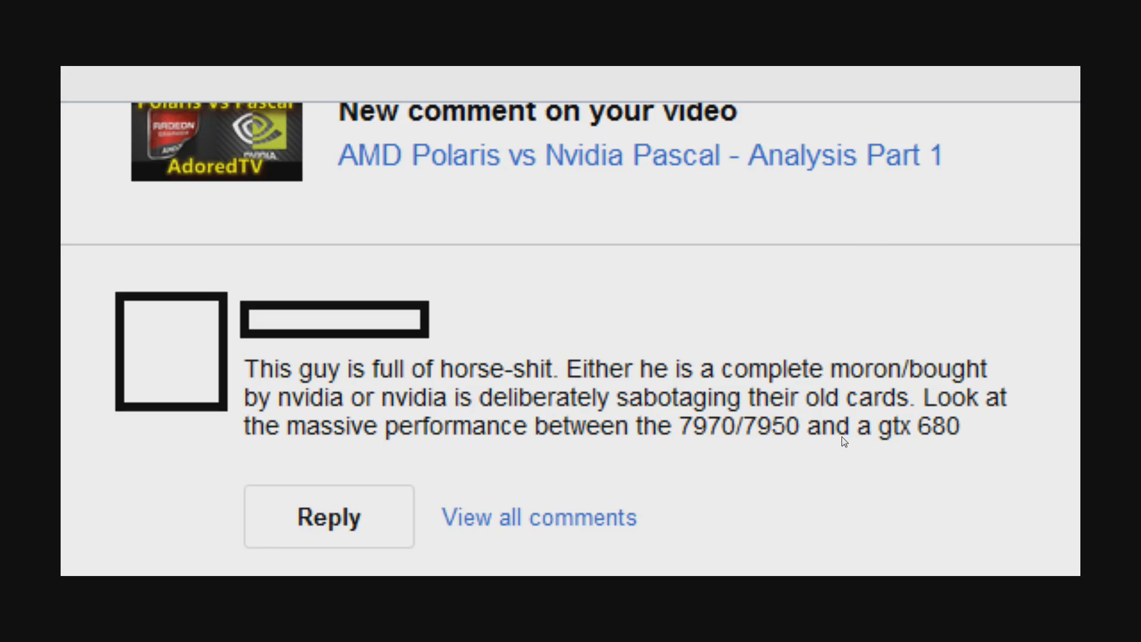
pyautogui.moveTo(844, 466)
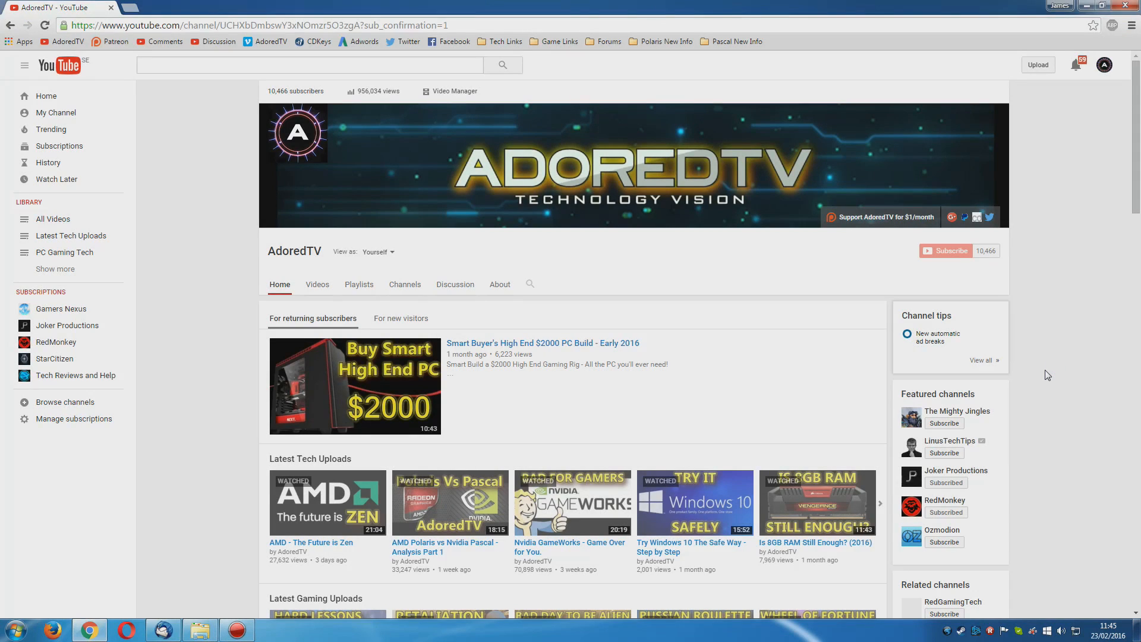
pyautogui.moveTo(564, 511)
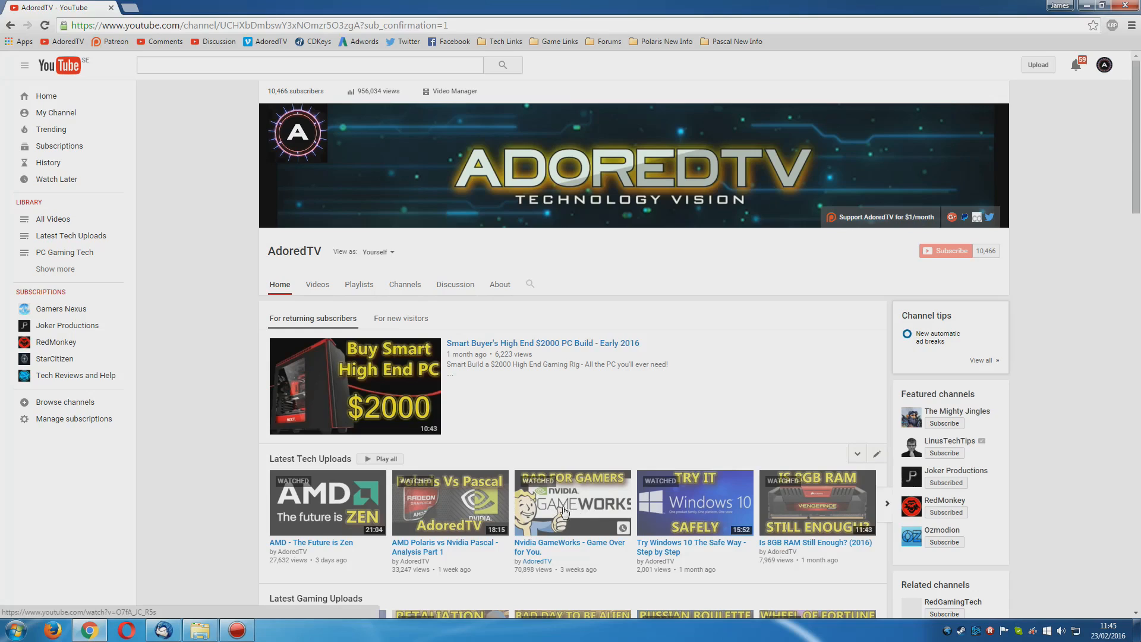
pyautogui.moveTo(583, 497)
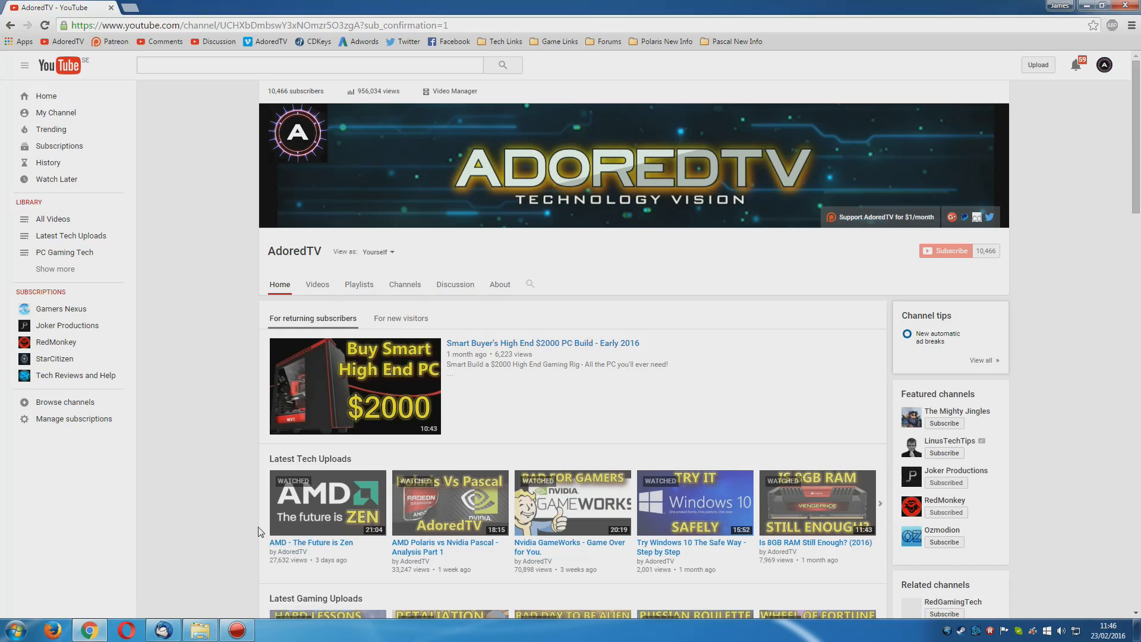
pyautogui.moveTo(676, 396)
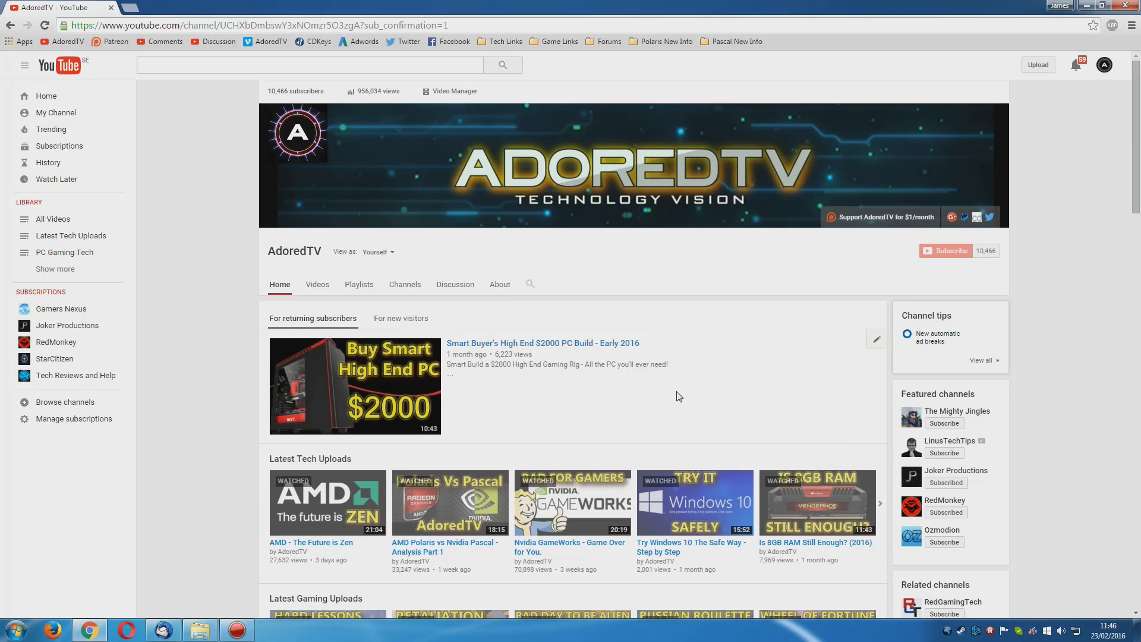
pyautogui.moveTo(698, 380)
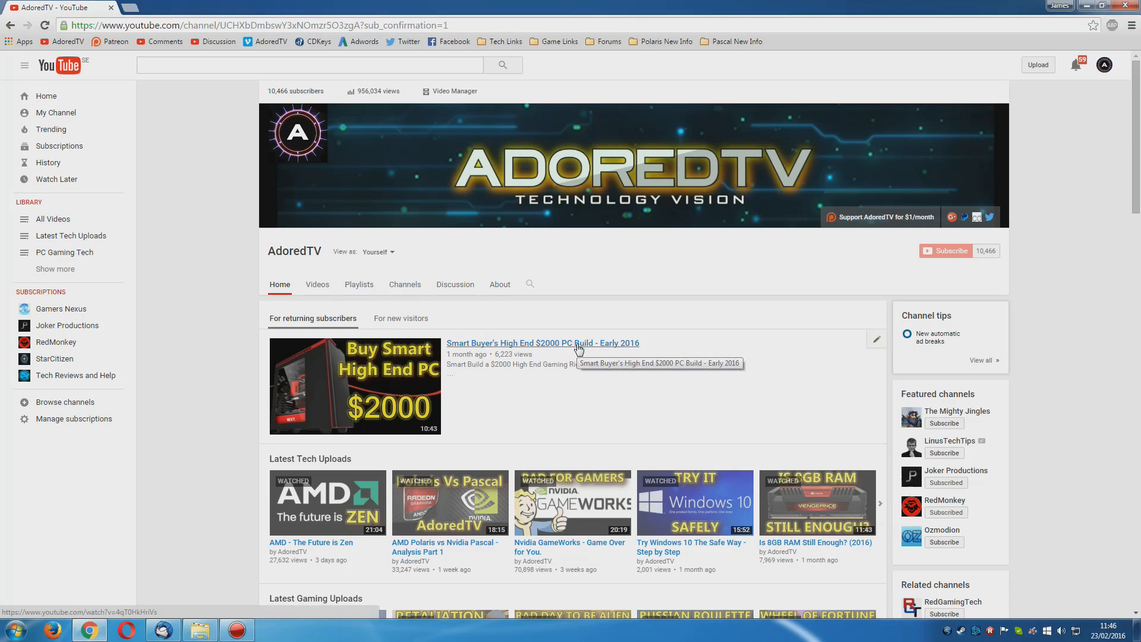
pyautogui.click(542, 342)
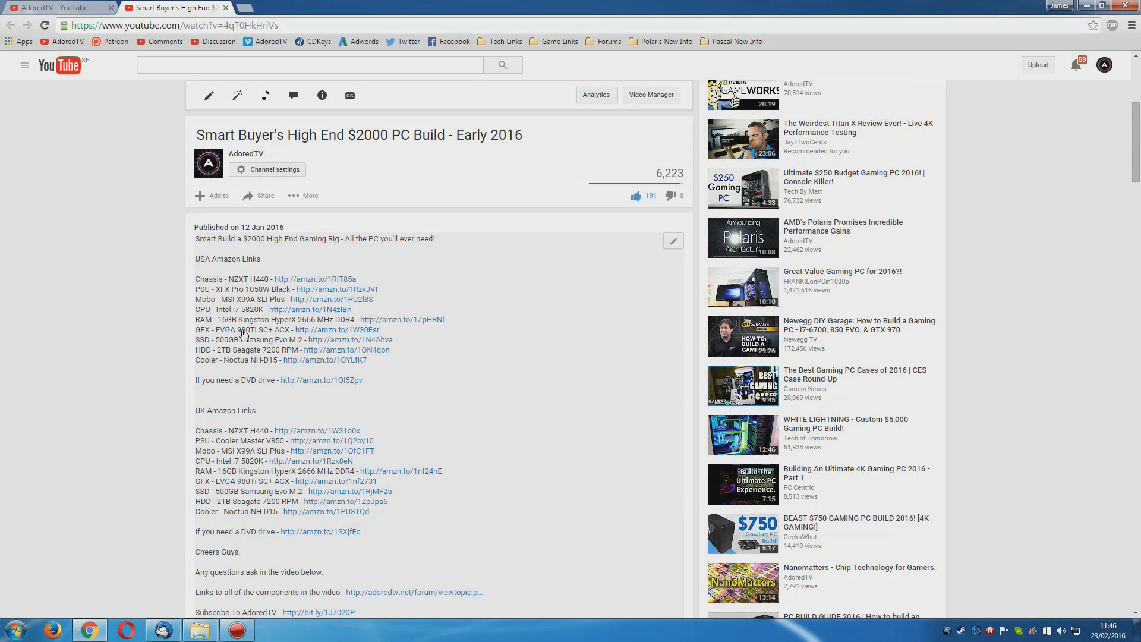
pyautogui.moveTo(617, 427)
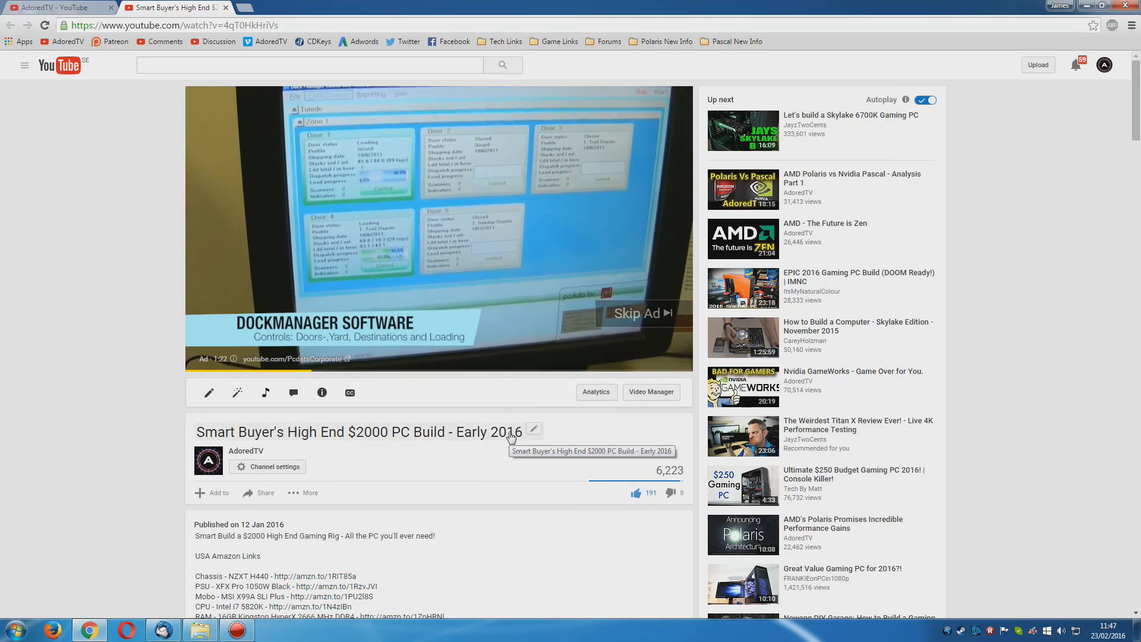
pyautogui.scroll(-3)
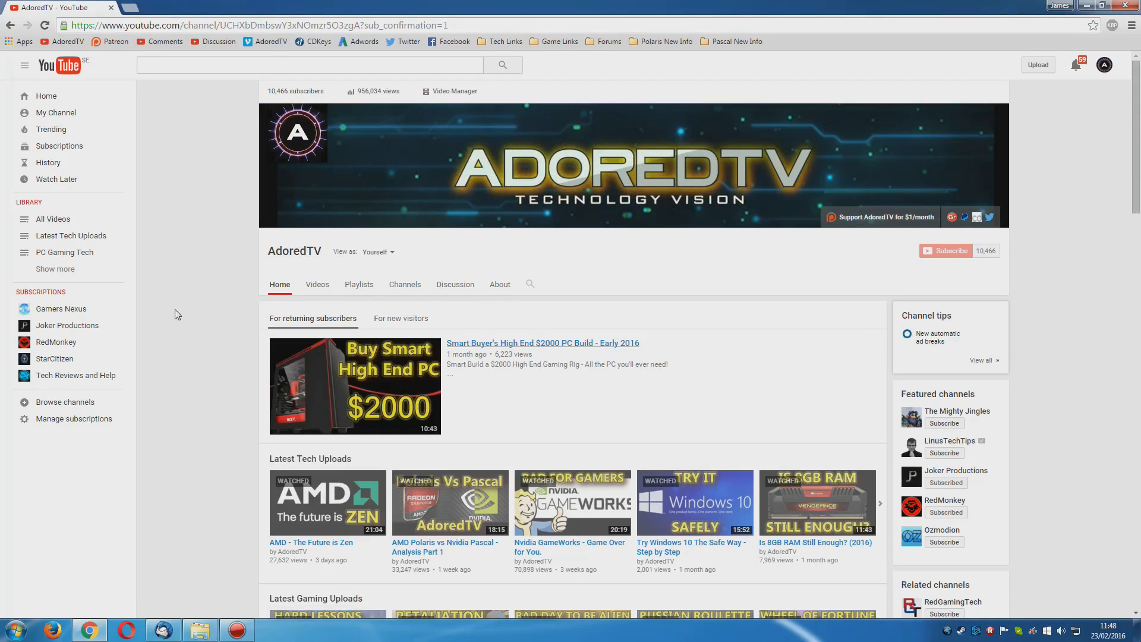
pyautogui.moveTo(265, 260)
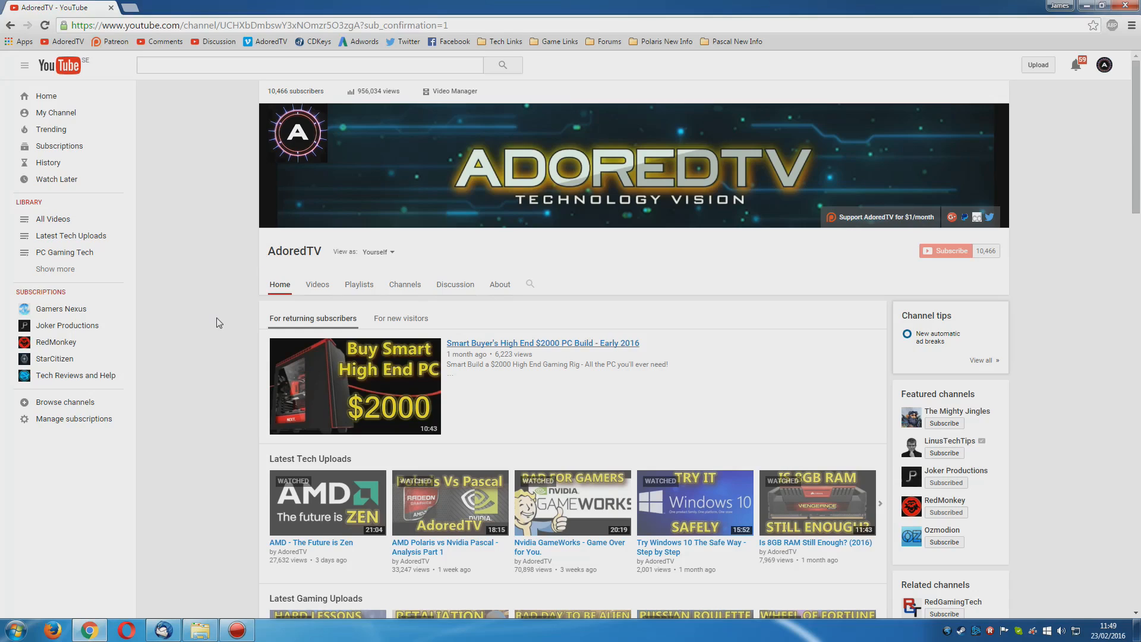
pyautogui.moveTo(277, 322)
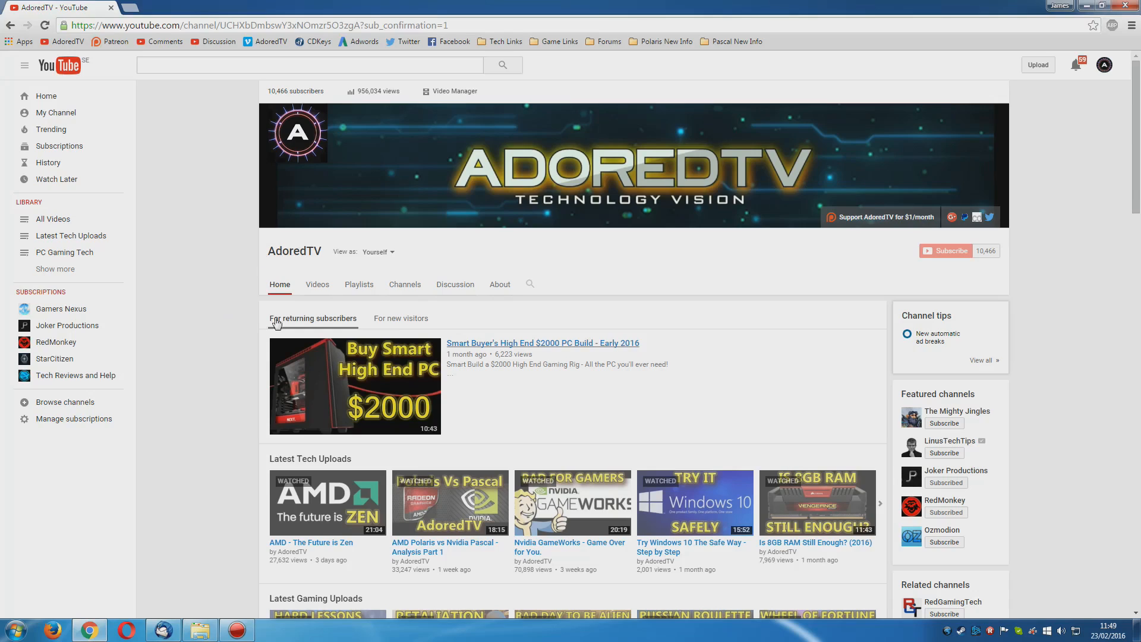
pyautogui.moveTo(668, 188)
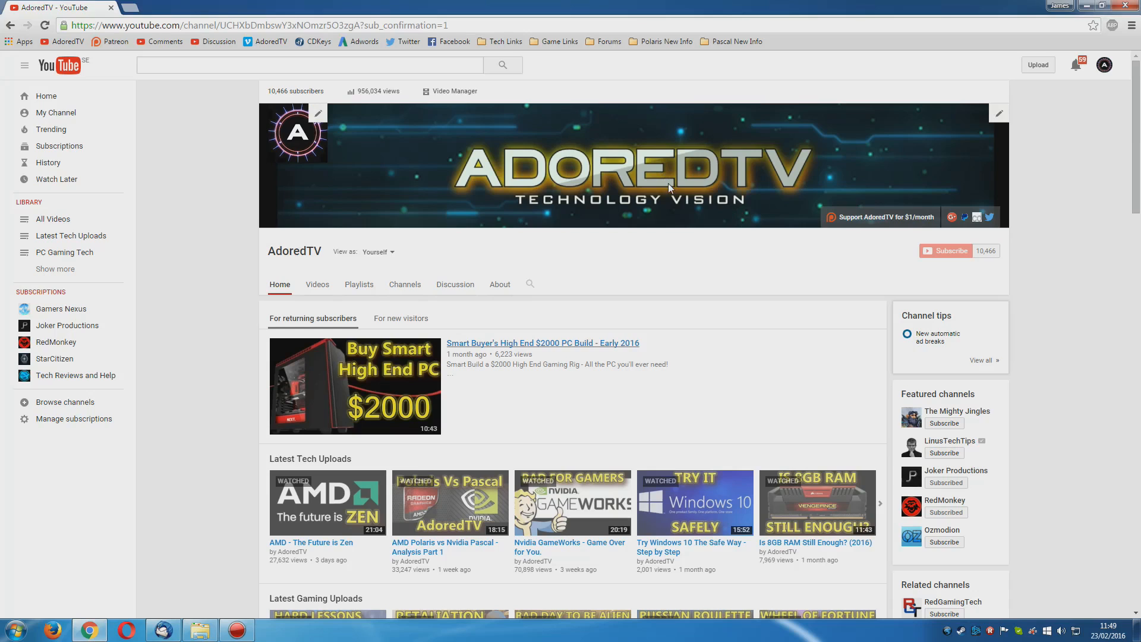
pyautogui.scroll(-3)
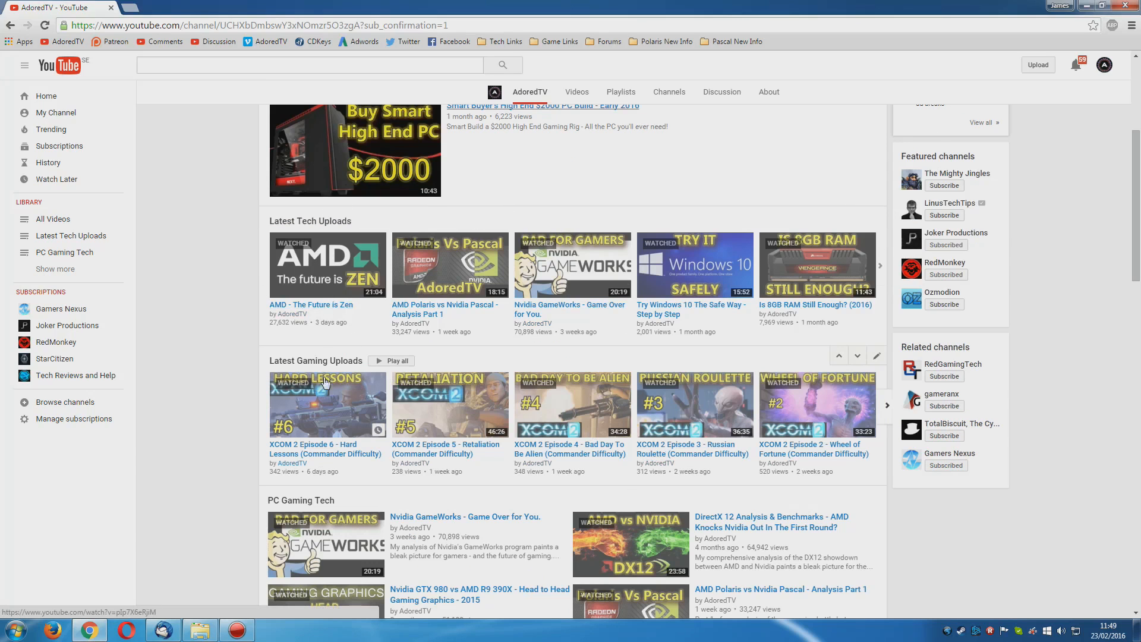
pyautogui.scroll(3)
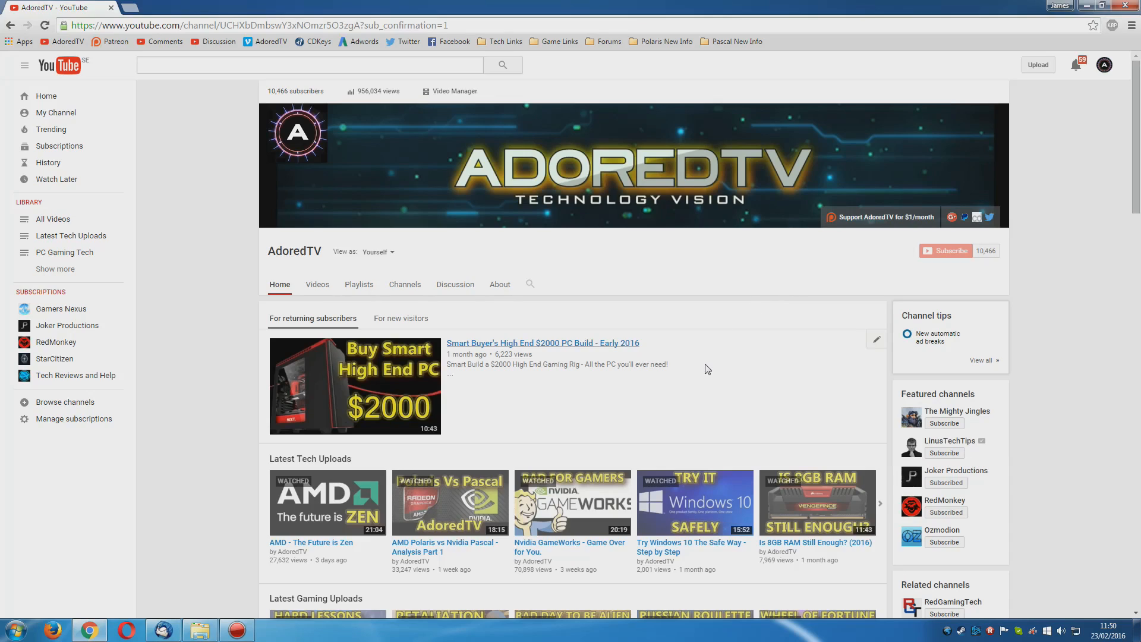
pyautogui.moveTo(704, 364)
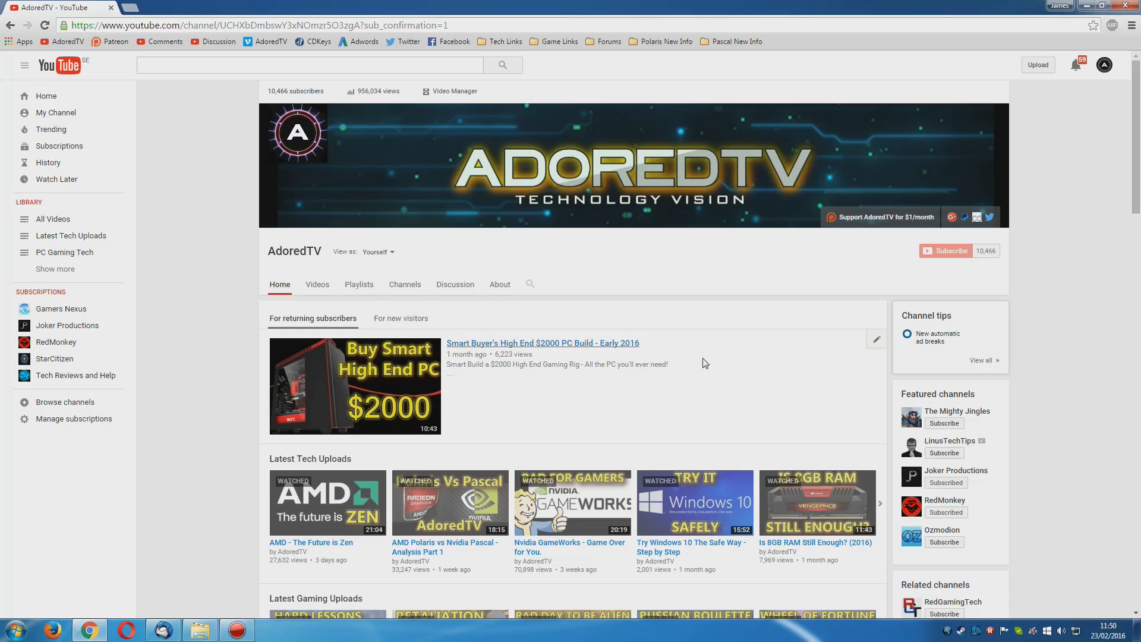
pyautogui.moveTo(705, 361)
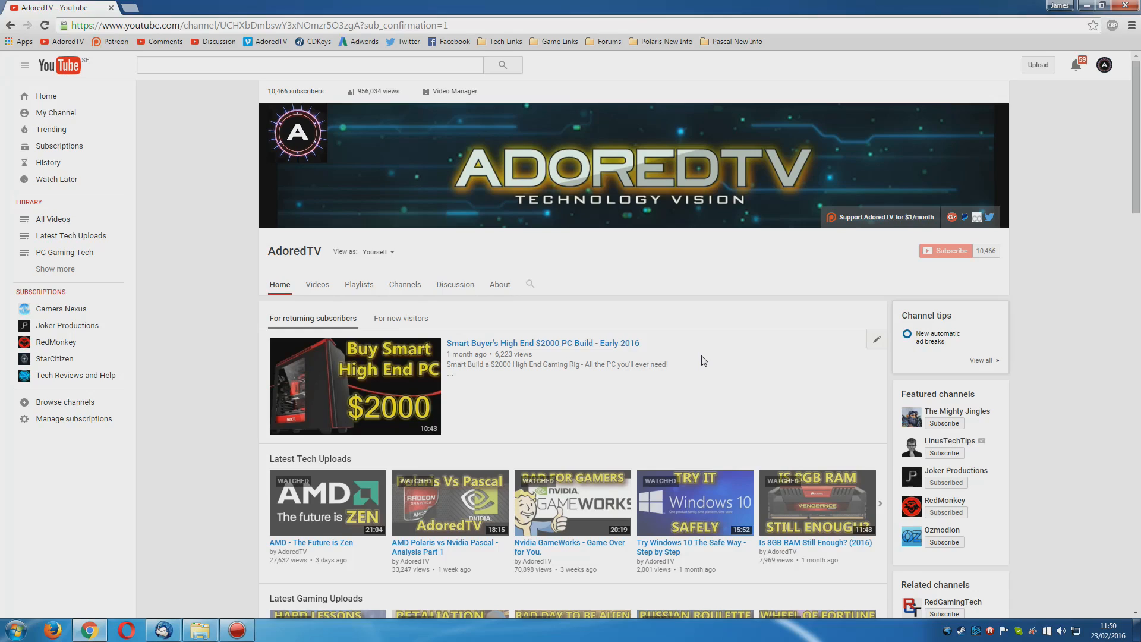
pyautogui.moveTo(702, 358)
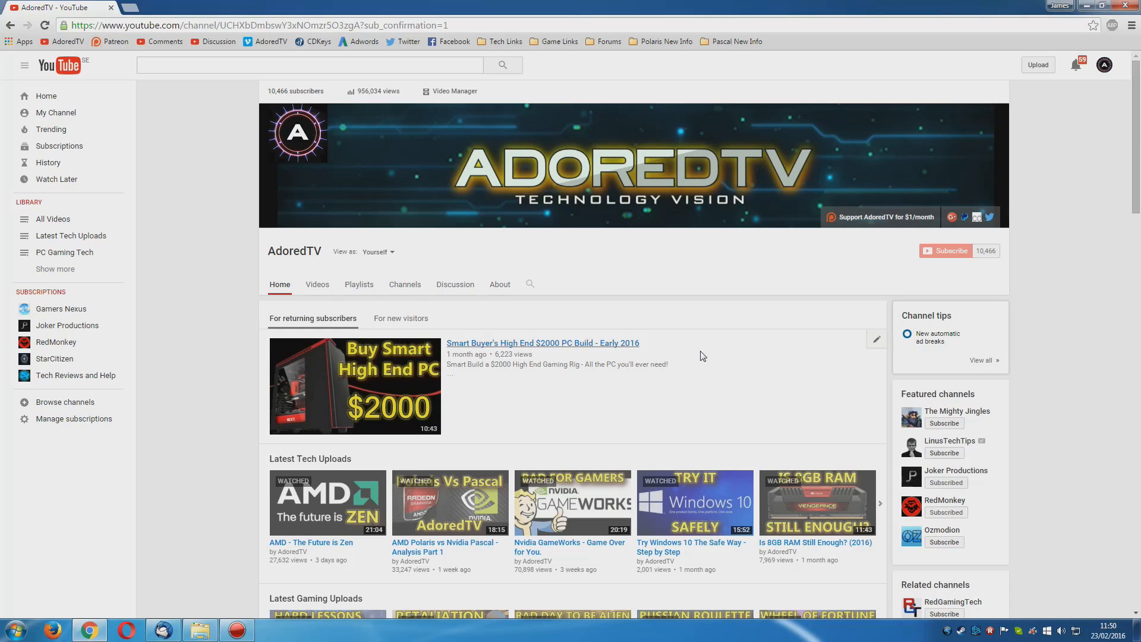
pyautogui.moveTo(703, 351)
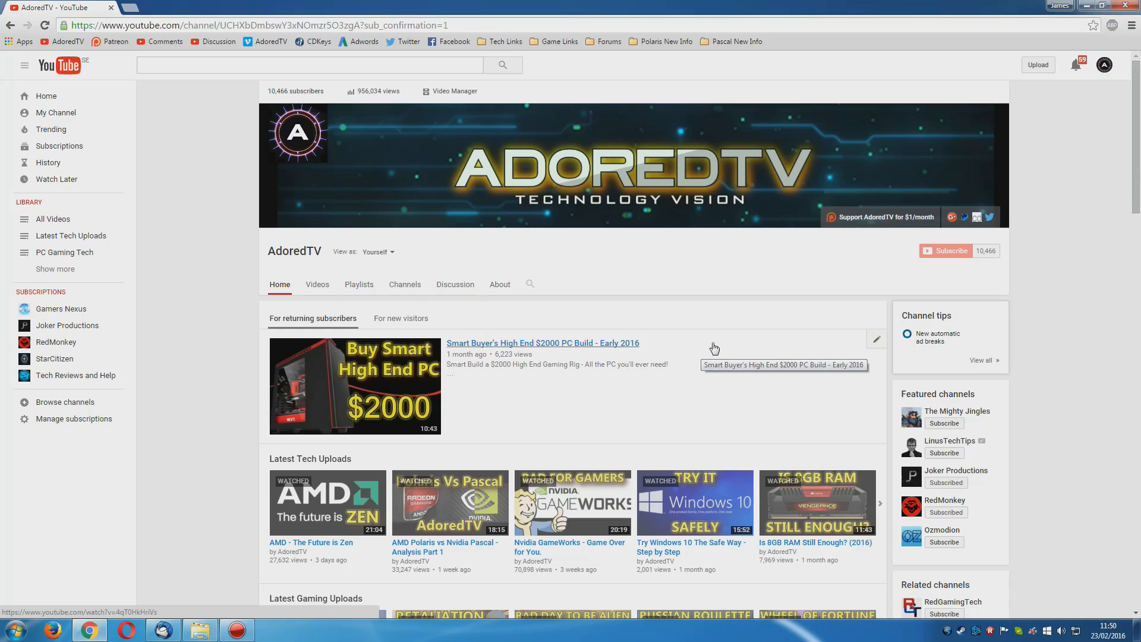
pyautogui.moveTo(717, 324)
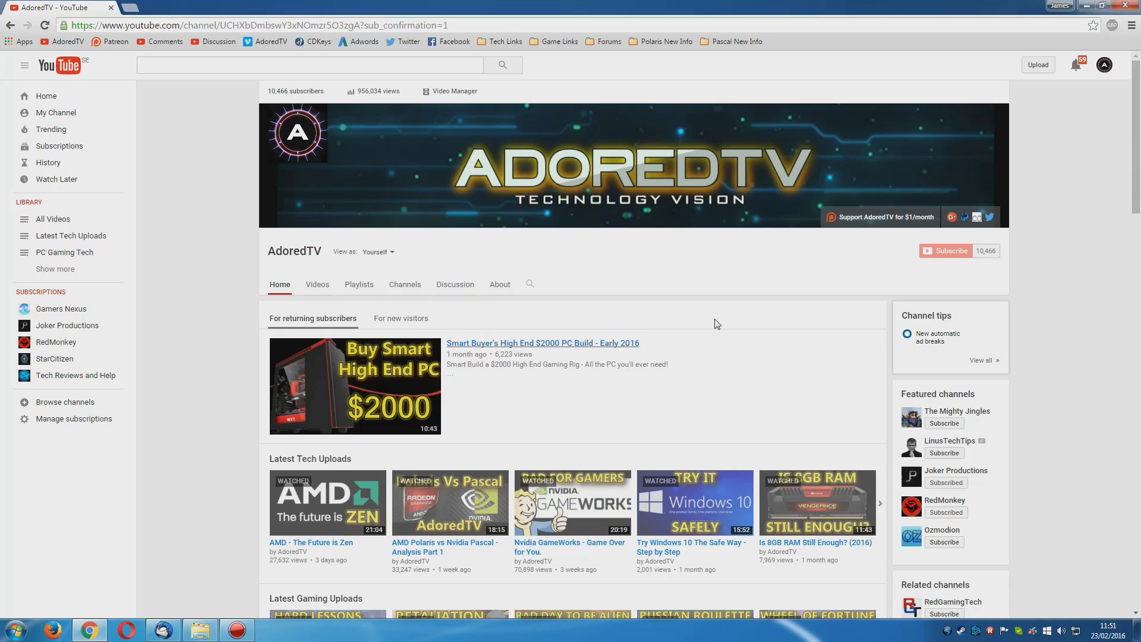